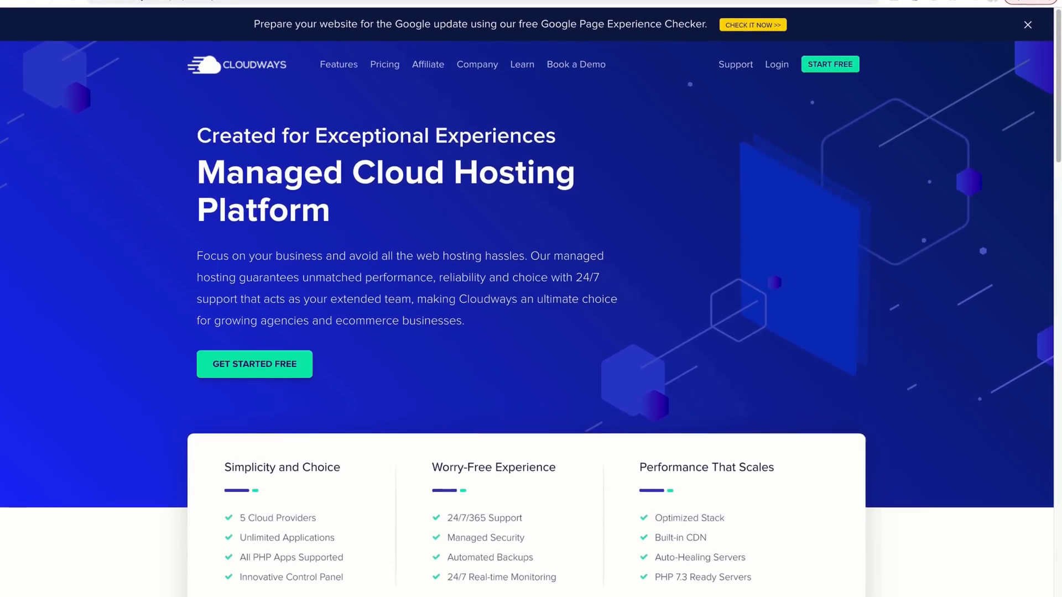
Scroll the Cloudways homepage past the hero banner to 'Innovative Platform Built to Empower Teams'.
left_click(1027, 25)
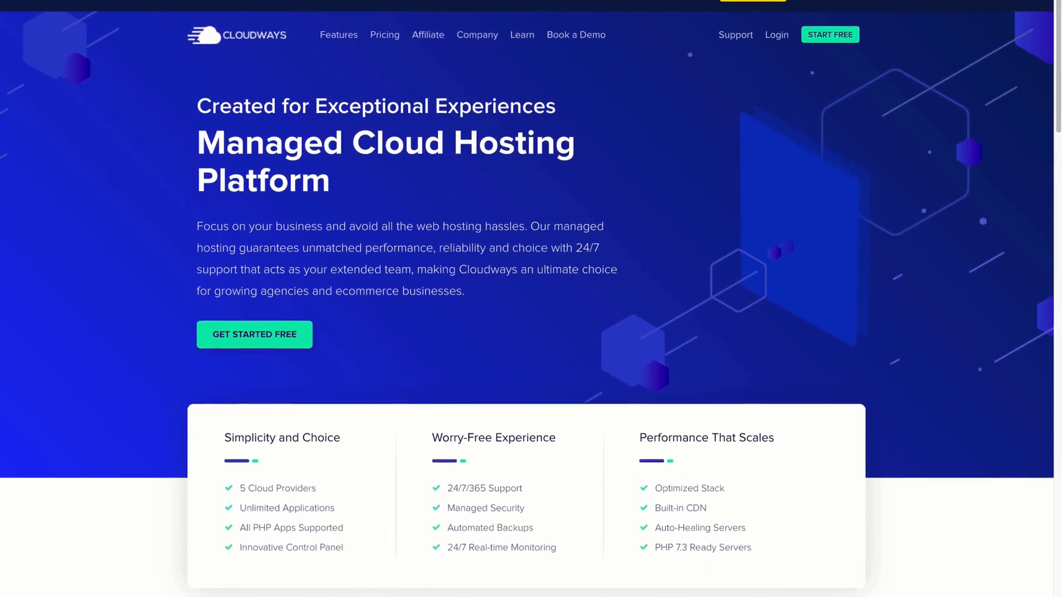
scroll("down", 3)
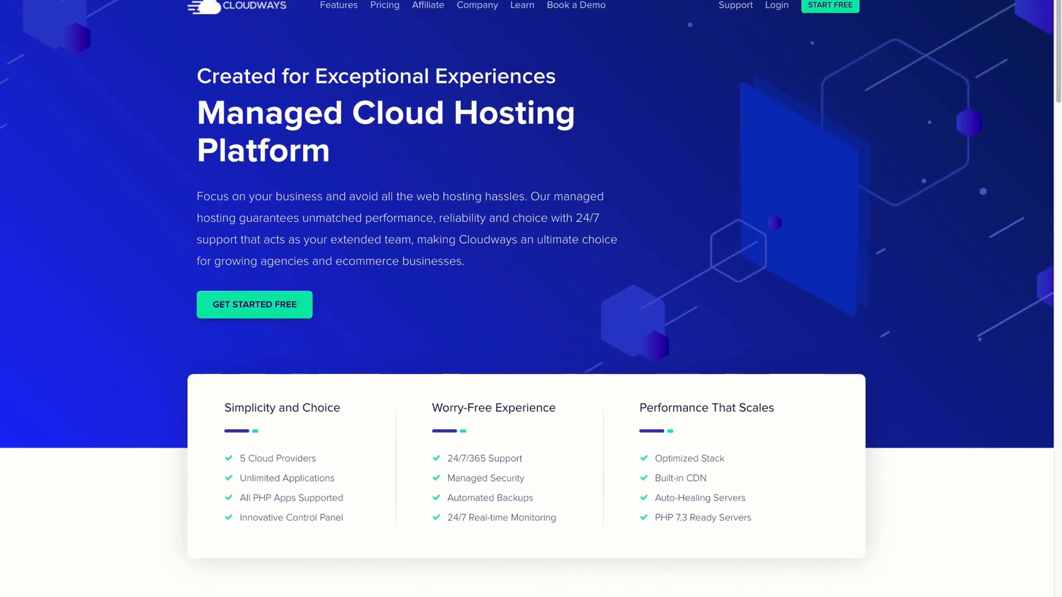
scroll("down", 3)
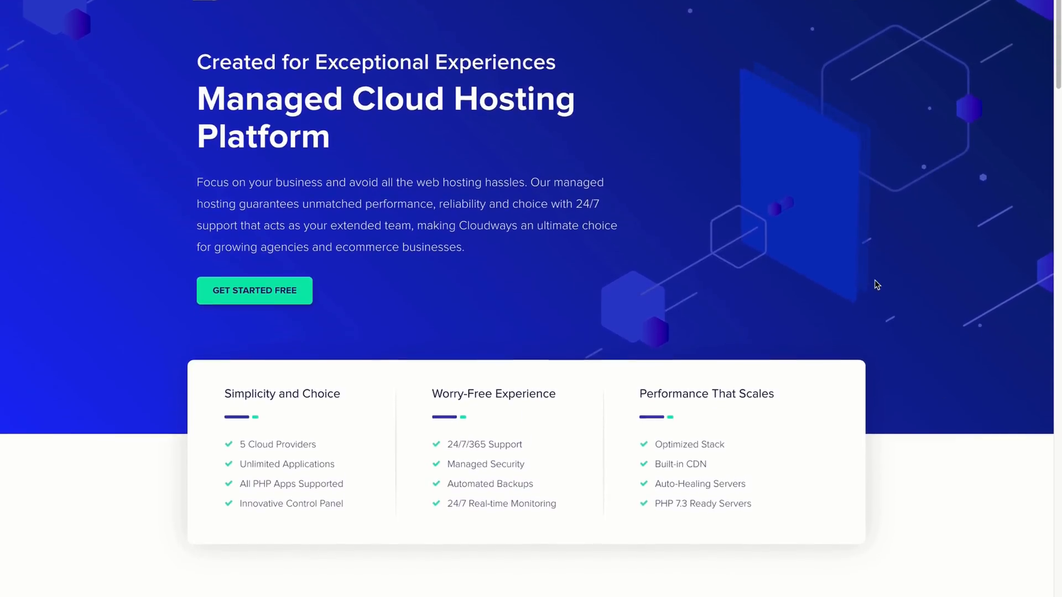
scroll("down", 3)
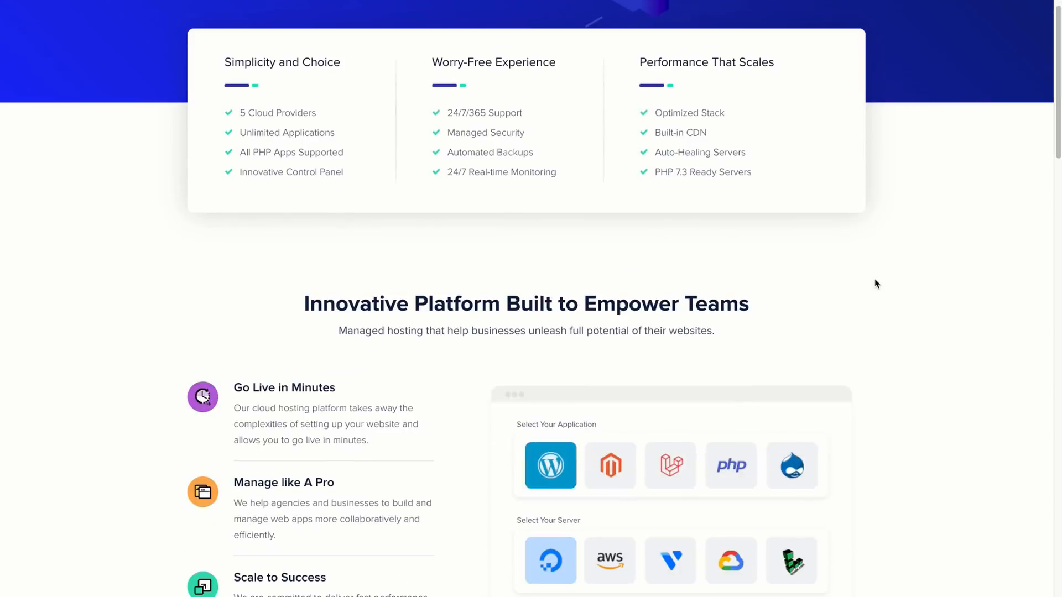
scroll("down", 3)
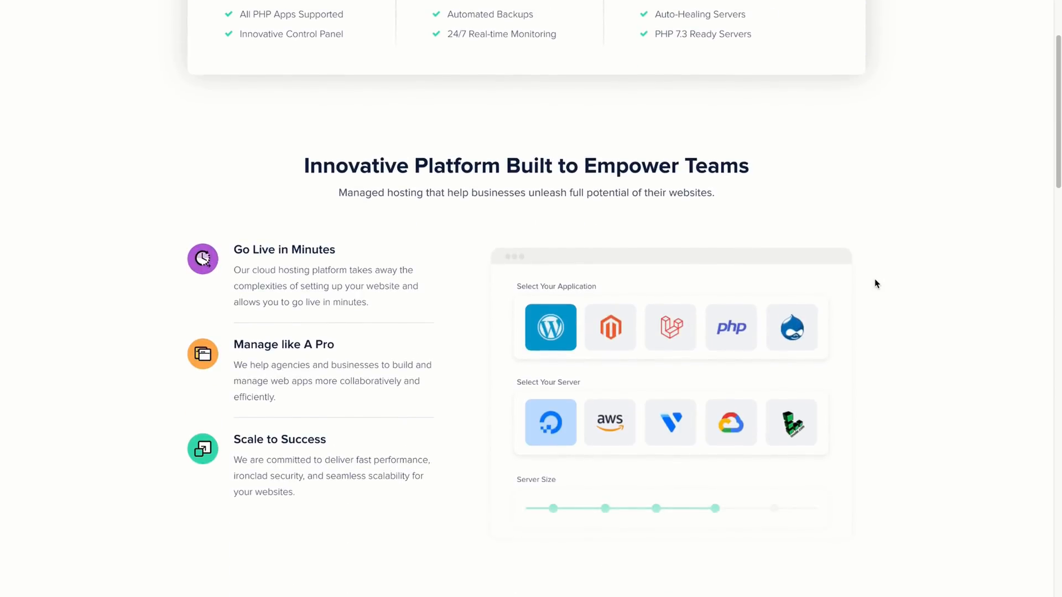
mouse_move(932, 304)
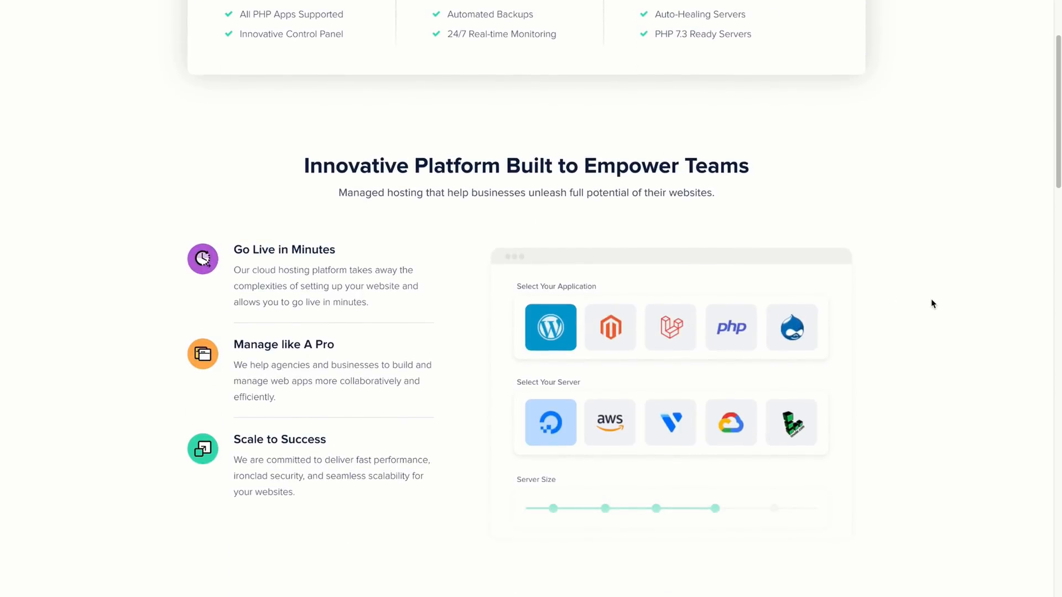
mouse_move(788, 322)
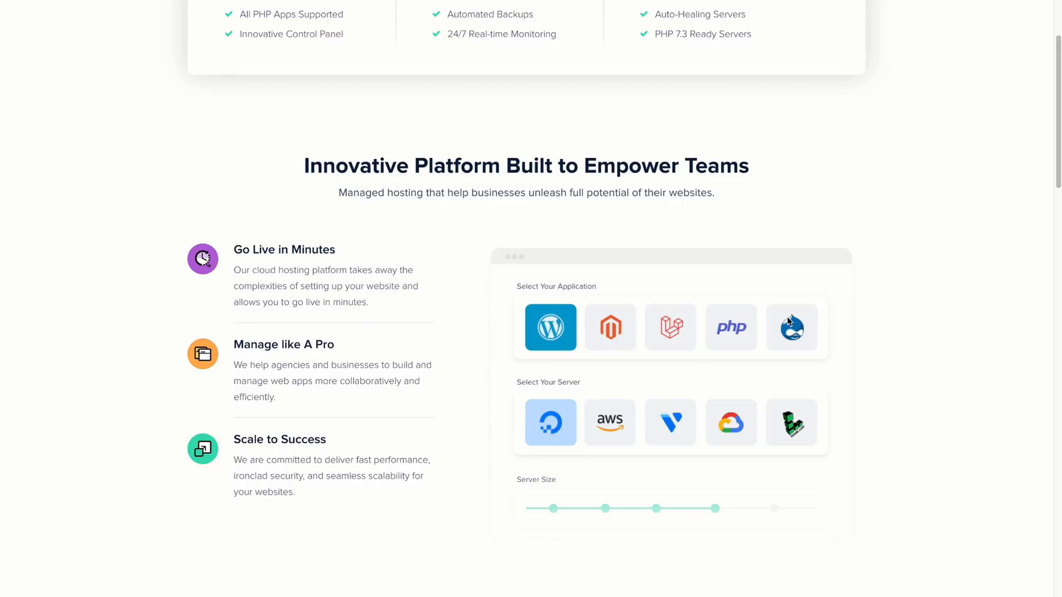
mouse_move(742, 430)
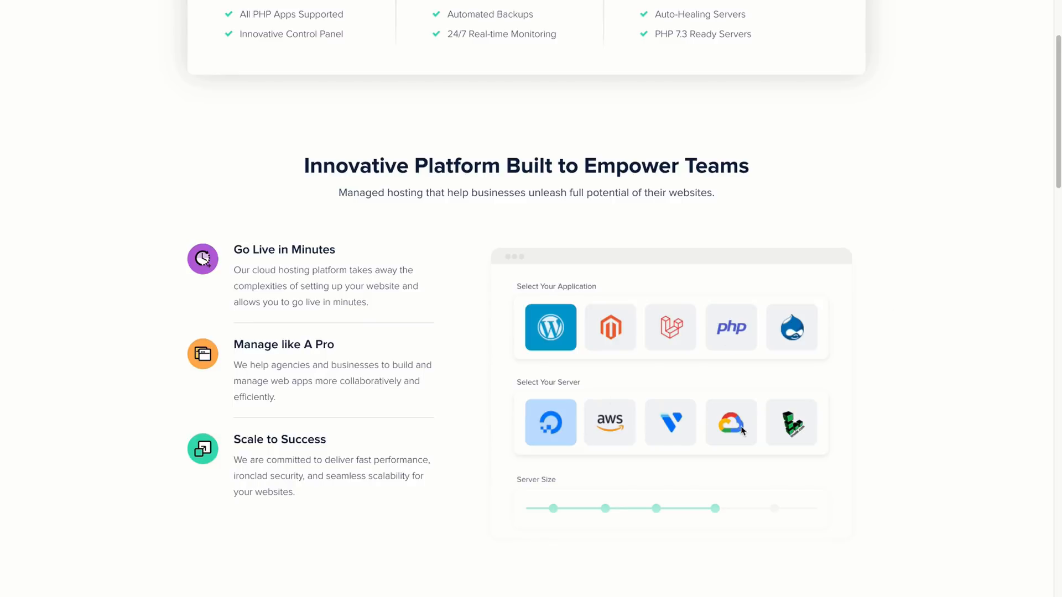
mouse_move(1005, 419)
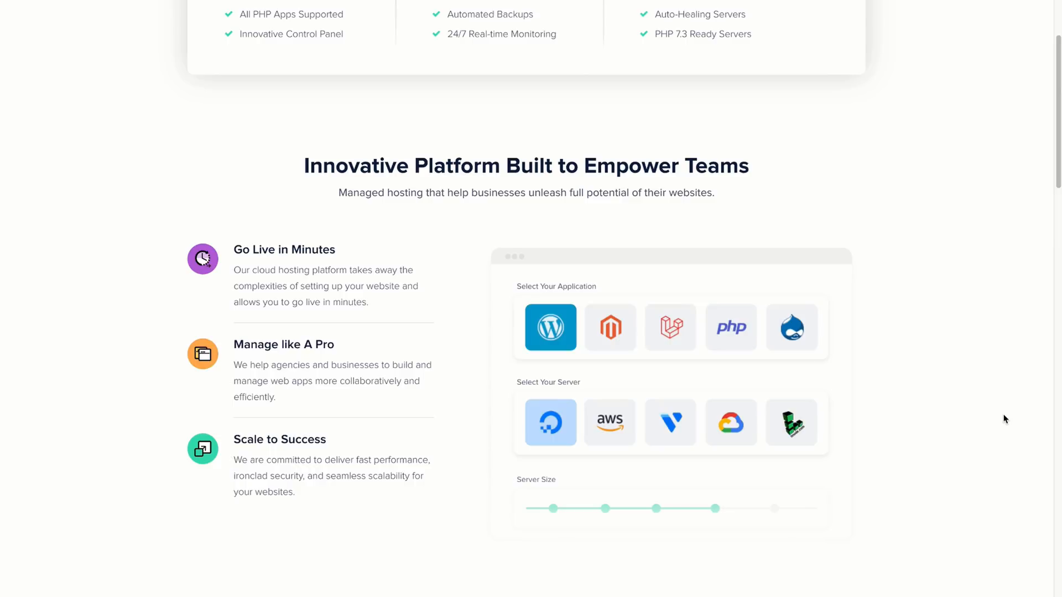
scroll("down", 3)
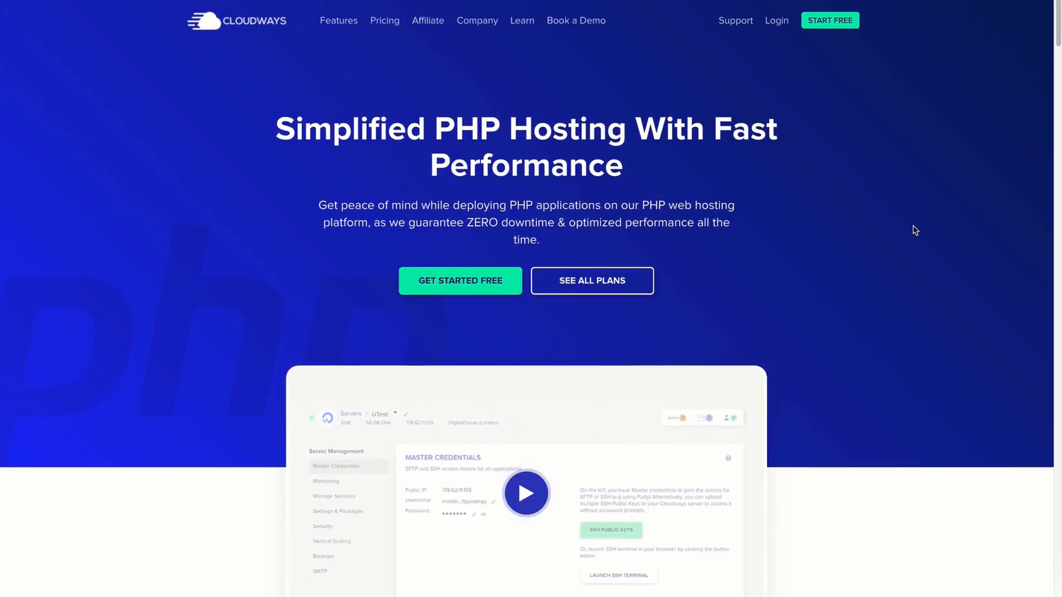
Scroll the PHP hosting page down to 'Best PHP Hosting Recipe for Simplicity & Scalability'.
scroll("down", 3)
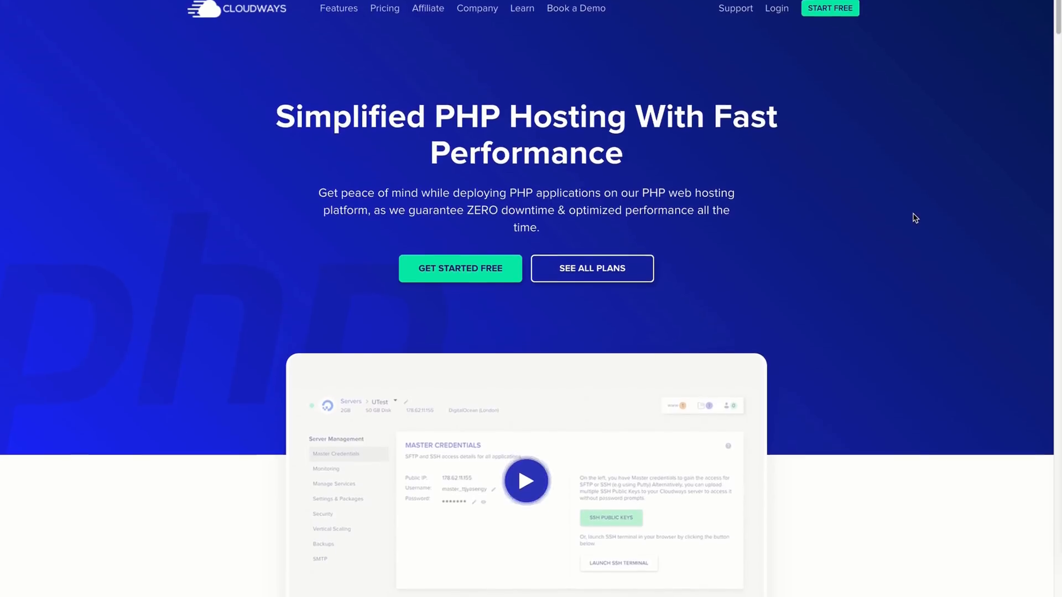
scroll("down", 3)
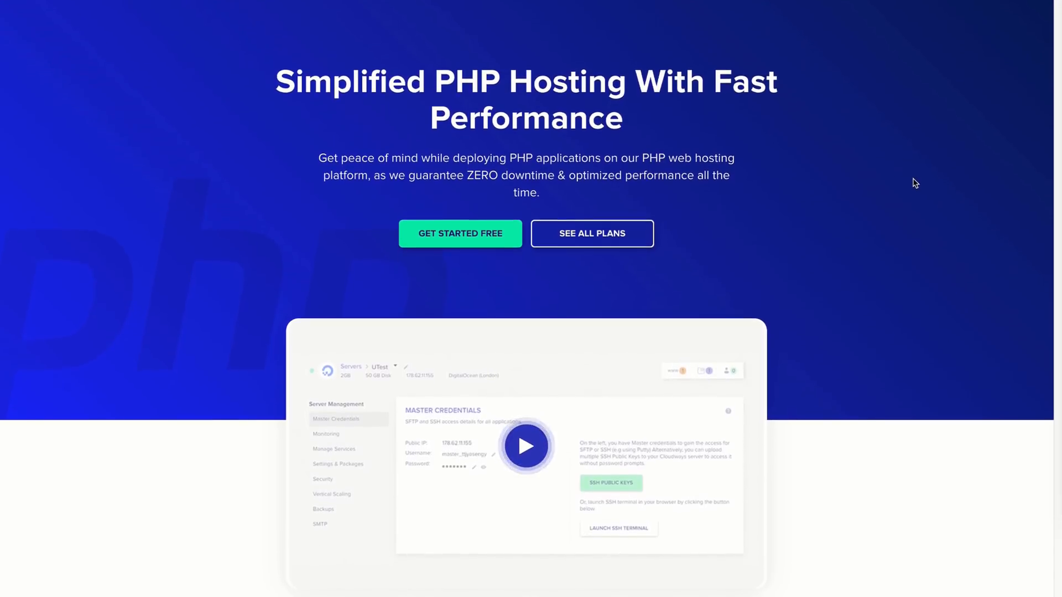
scroll("down", 3)
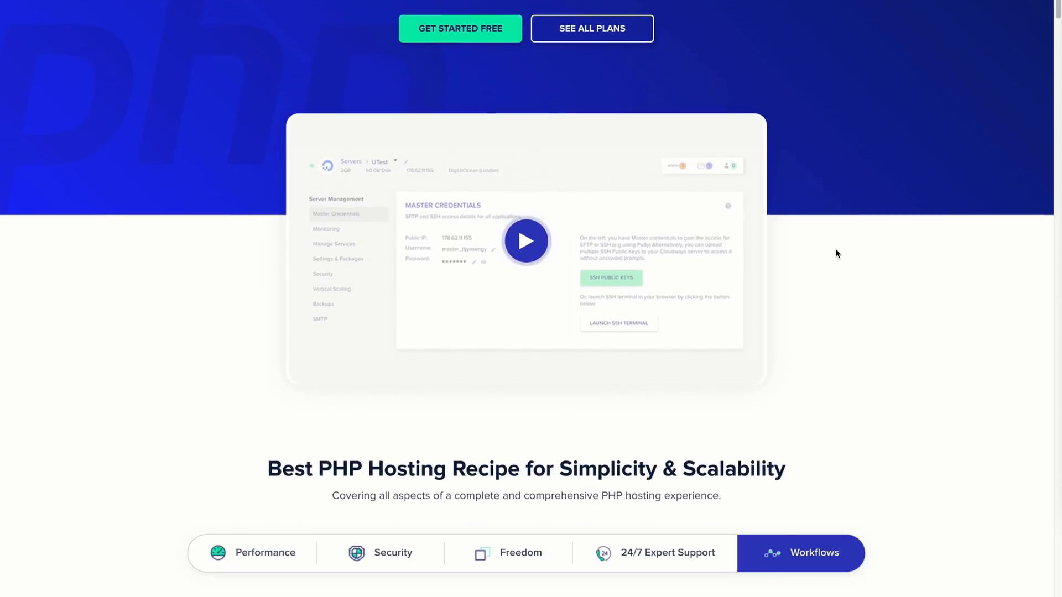
scroll("down", 3)
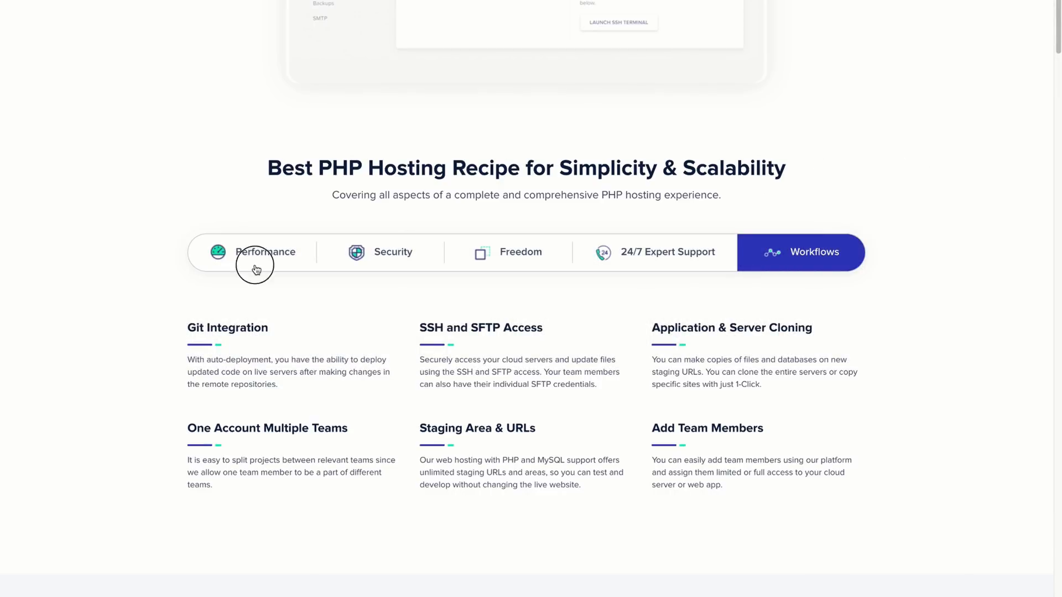
Show the Performance, then Security, then Freedom feature lists in the hosting recipe section.
left_click(265, 252)
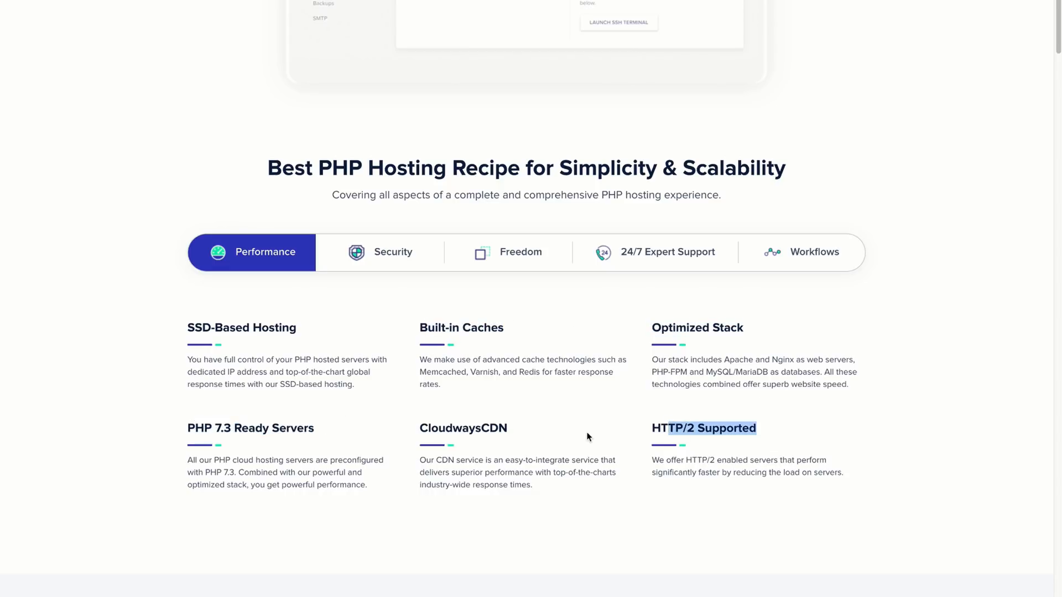
left_click(380, 252)
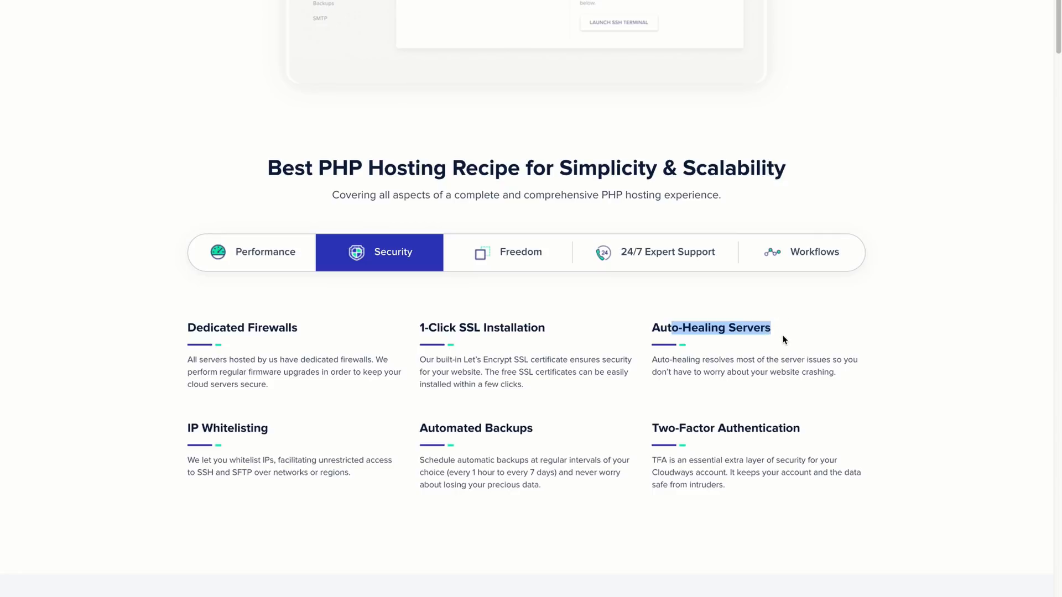
left_click(507, 252)
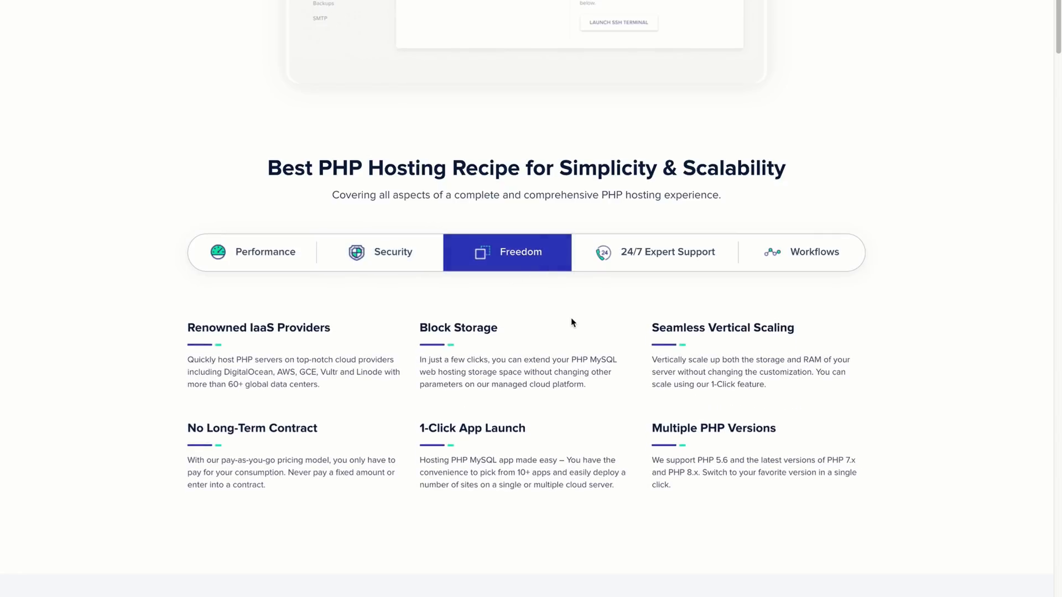
mouse_move(671, 330)
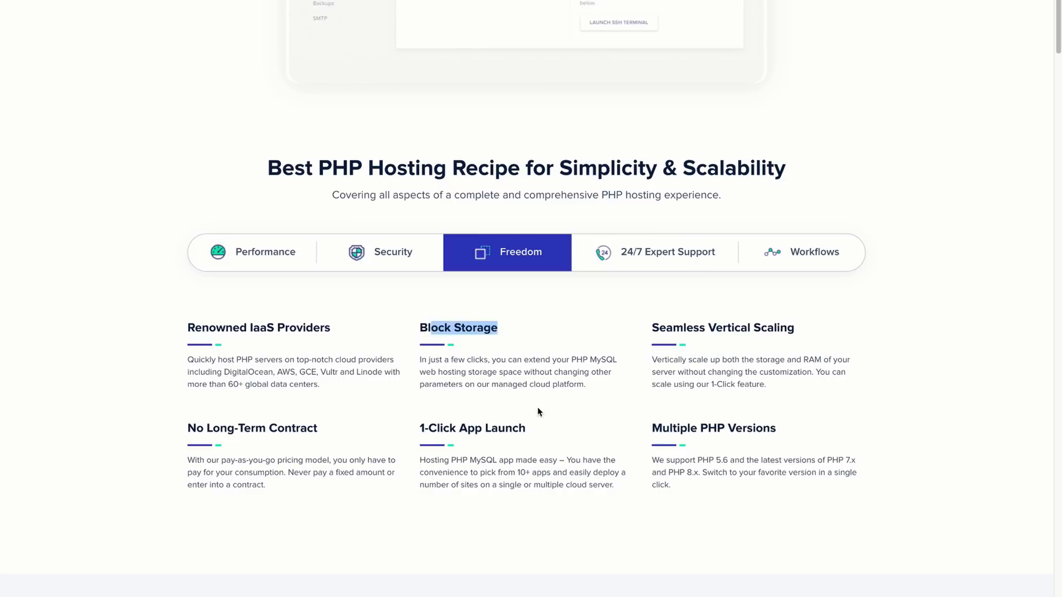
mouse_move(674, 293)
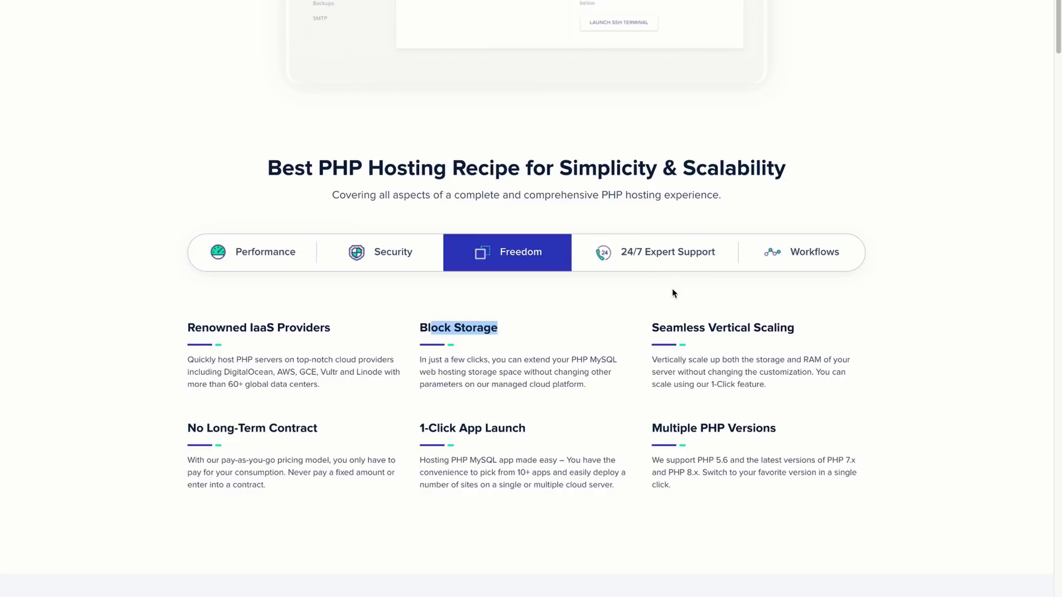
Scroll past Cloudways' One Click Apps section, ending on php.net's 'PHP 8 Released!' page.
scroll("down", 3)
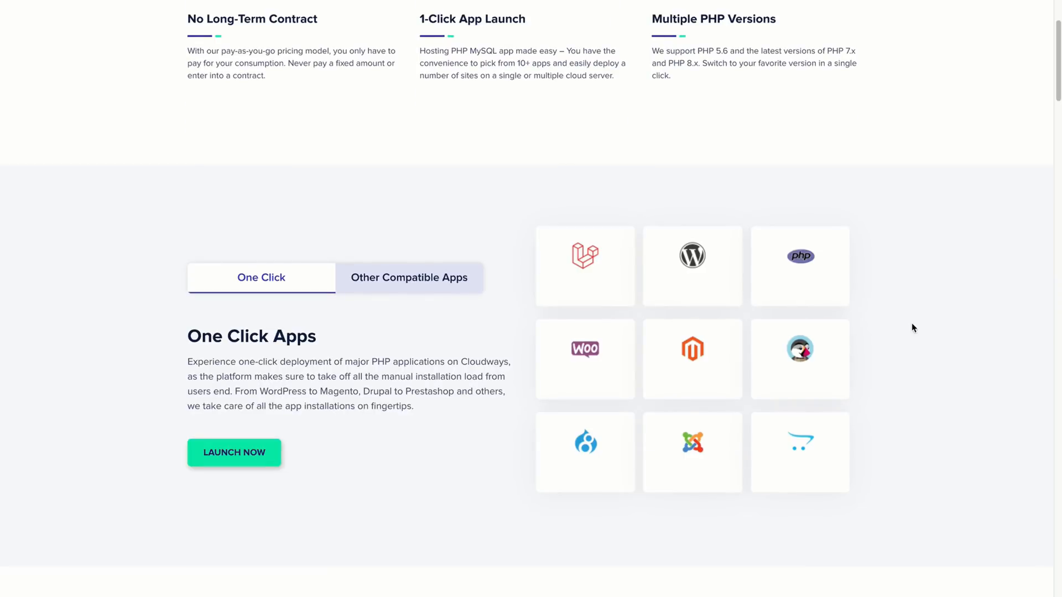
mouse_move(1016, 194)
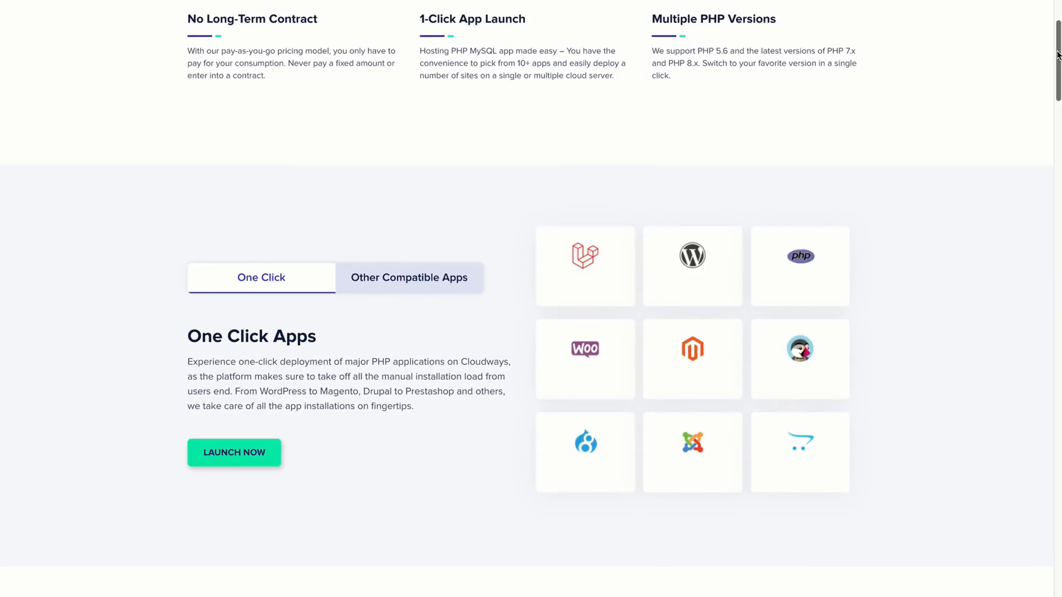
scroll("down", 3)
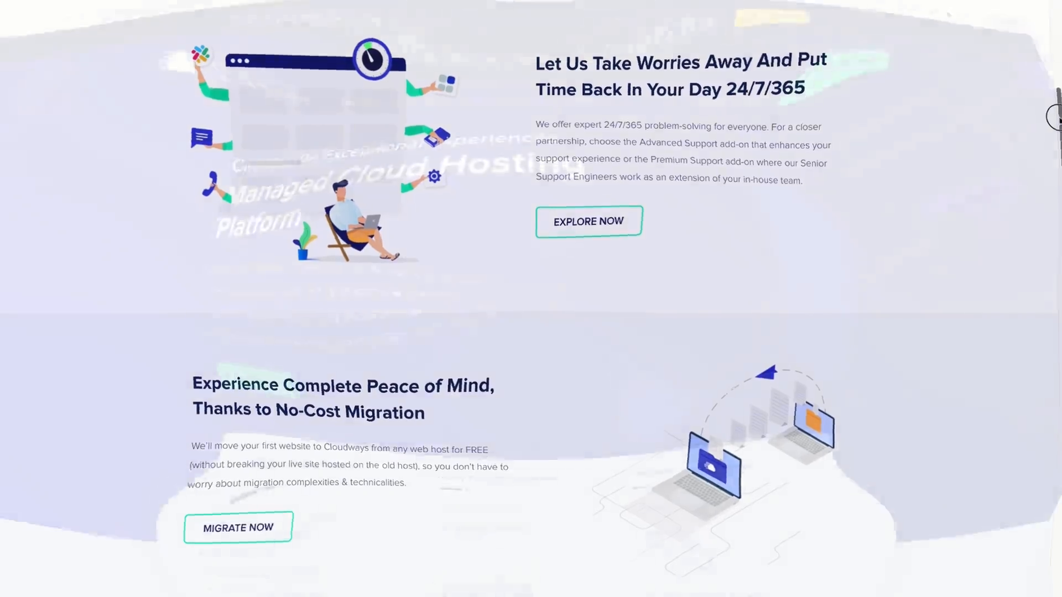
scroll("up", 3)
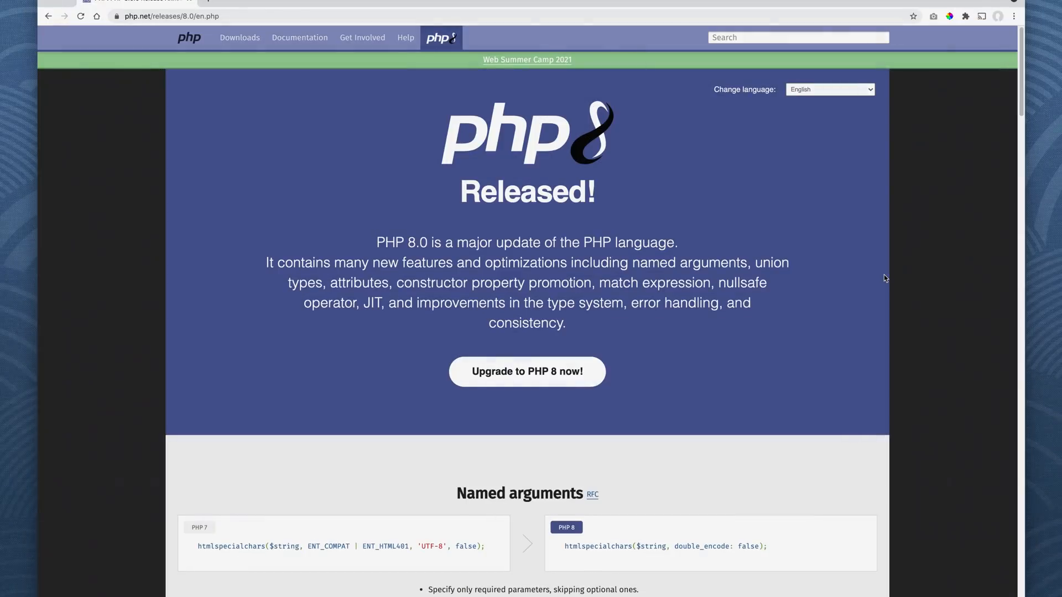
scroll("down", 3)
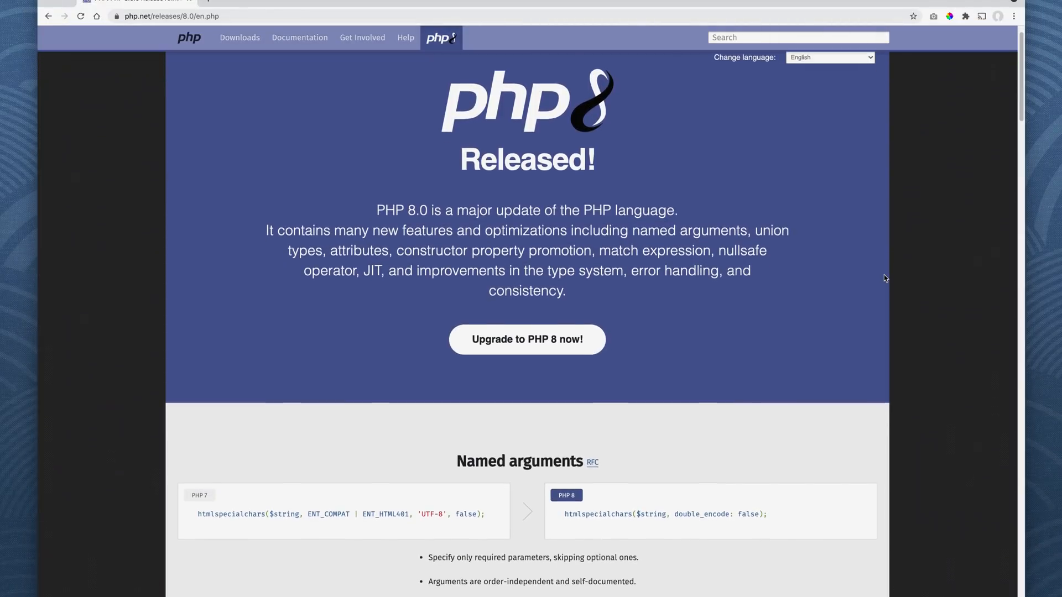
scroll("down", 3)
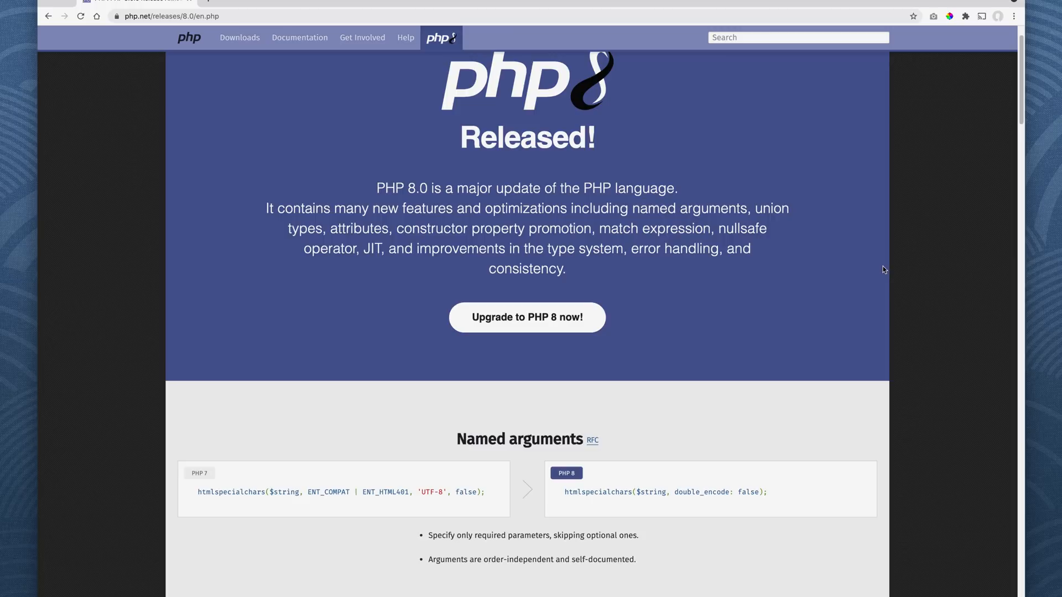
mouse_move(381, 189)
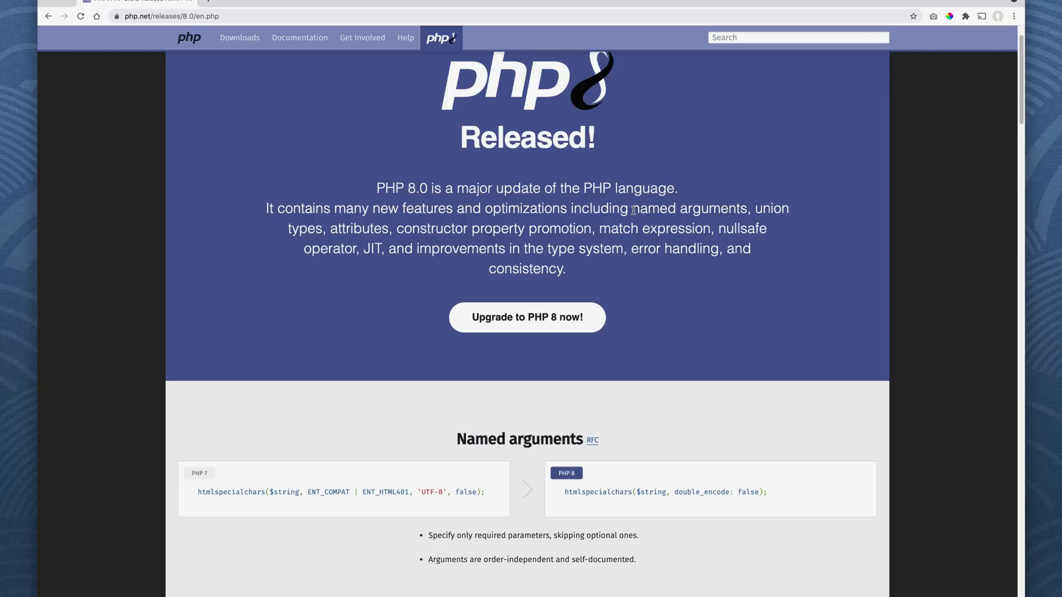
Select 'and improvements in the type system, error handling, and consistency.' and scroll toward Attributes.
double_click(688, 208)
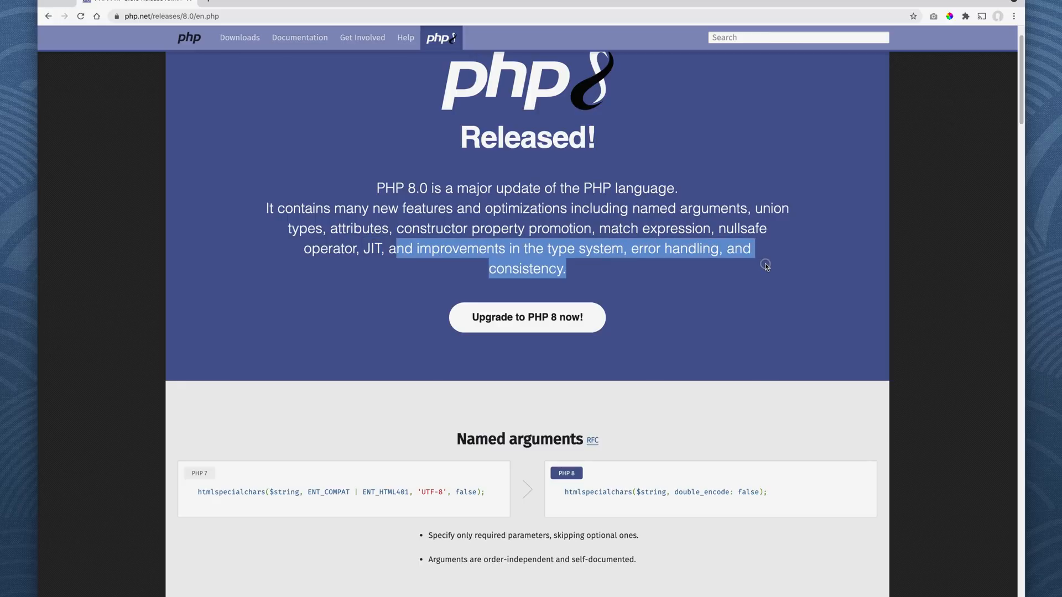
scroll("down", 3)
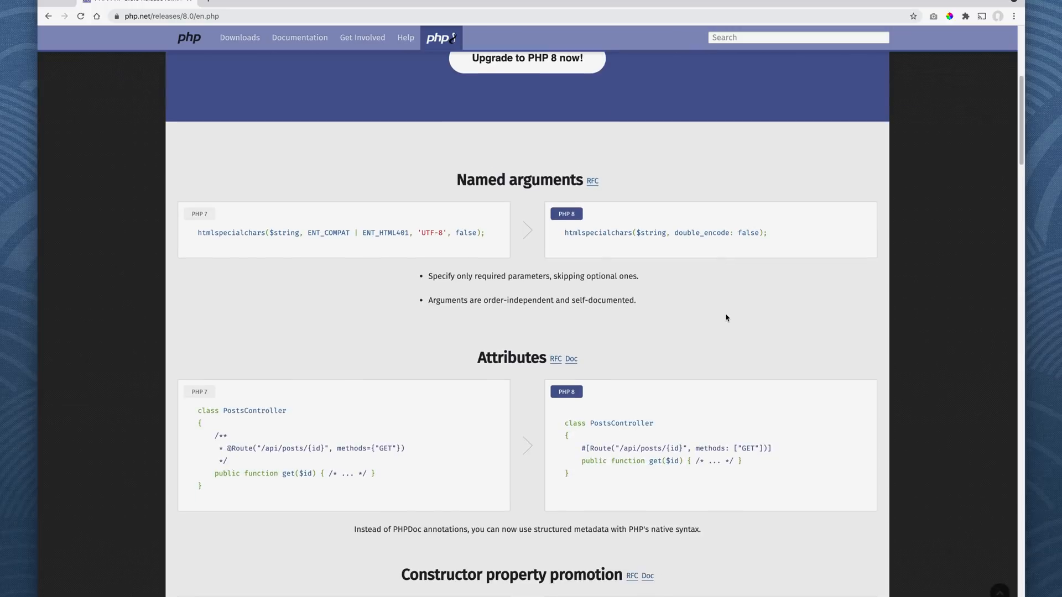
Highlight the PHP 8 htmlspecialchars example call in the Named arguments section.
scroll("down", 3)
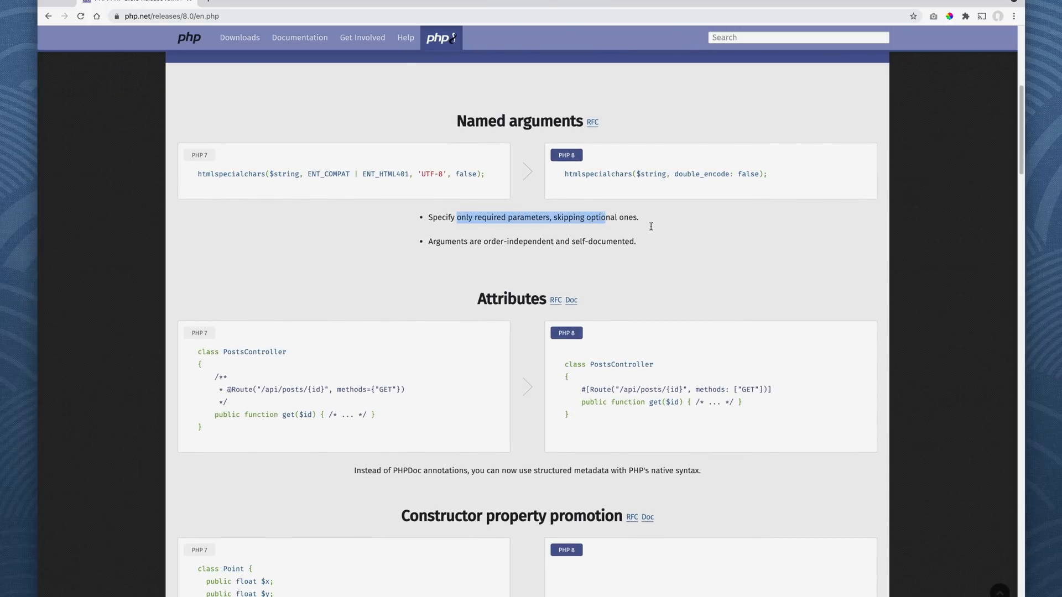
mouse_move(718, 233)
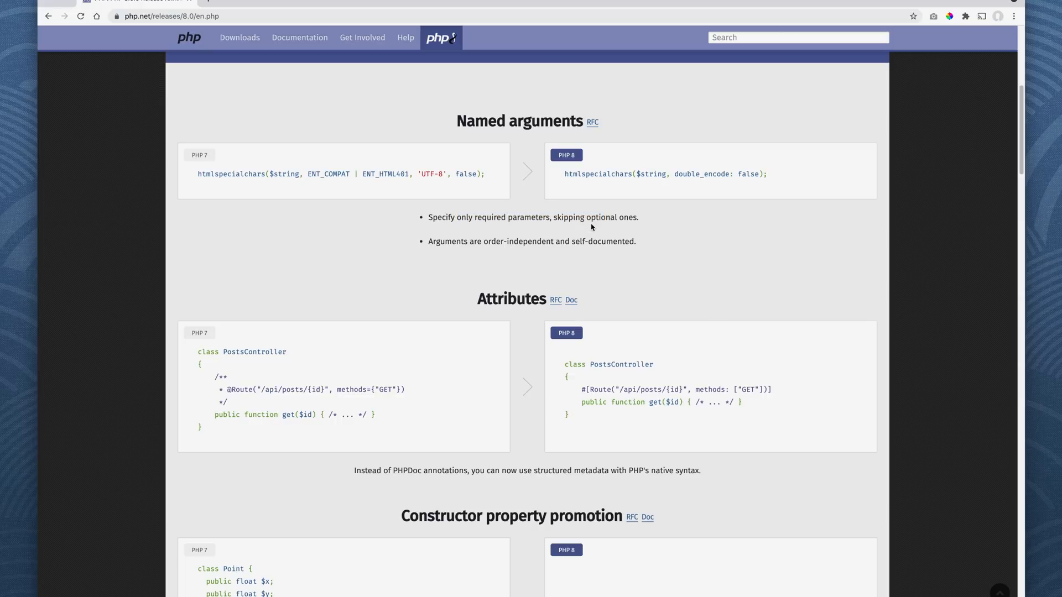
mouse_move(451, 257)
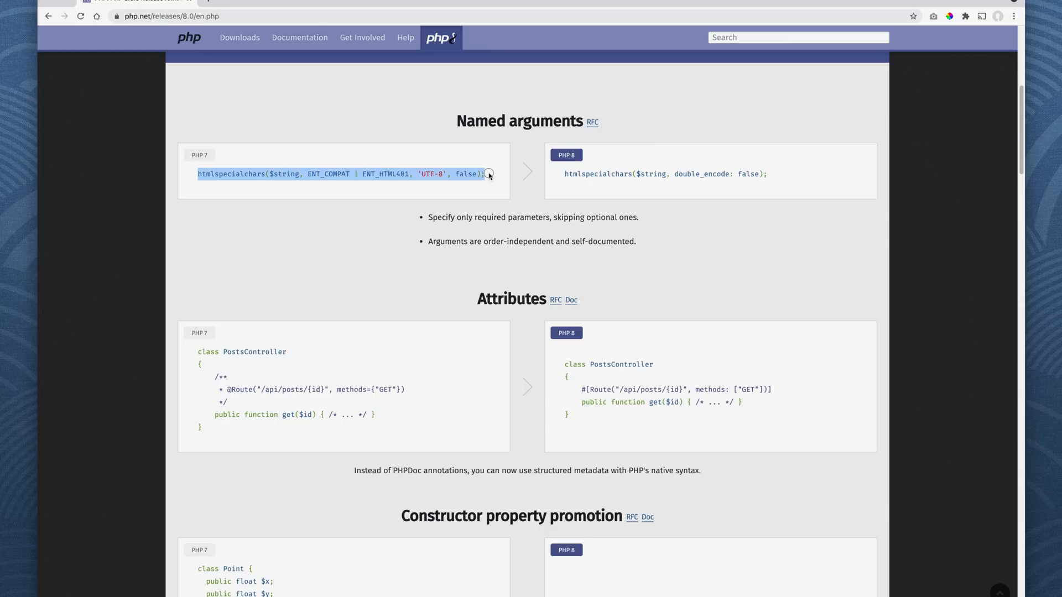
left_click(271, 174)
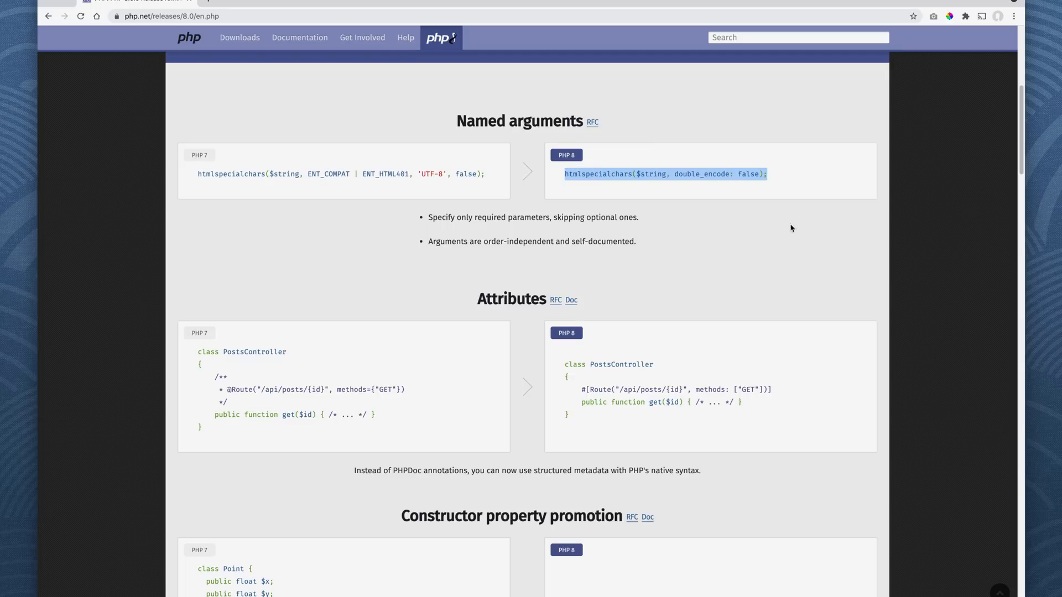
mouse_move(793, 272)
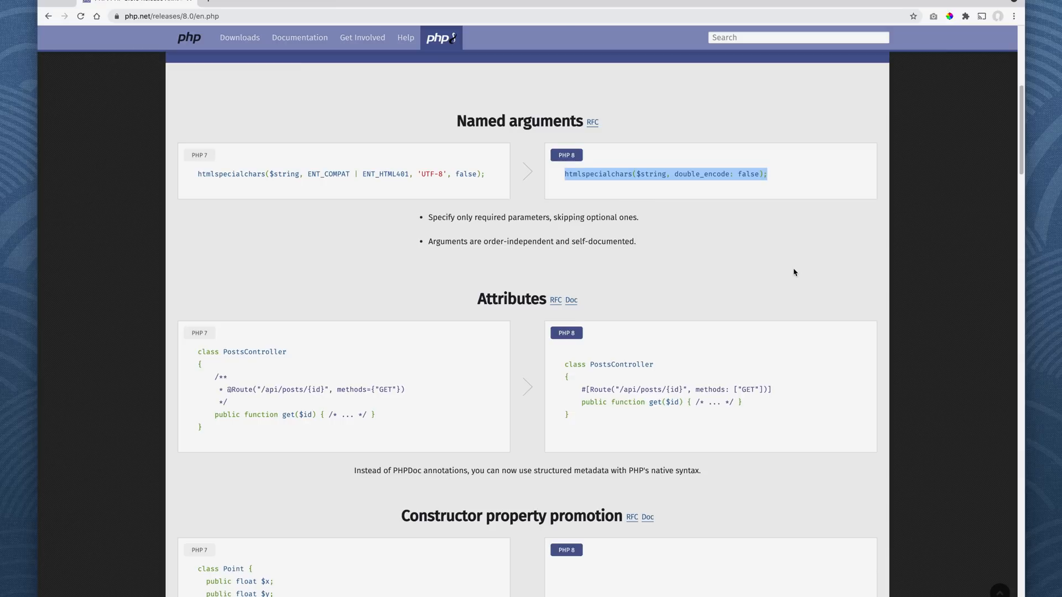
Highlight the PHP 7 route docblock and the PHP 8 #[Route] PostsController example.
scroll("down", 3)
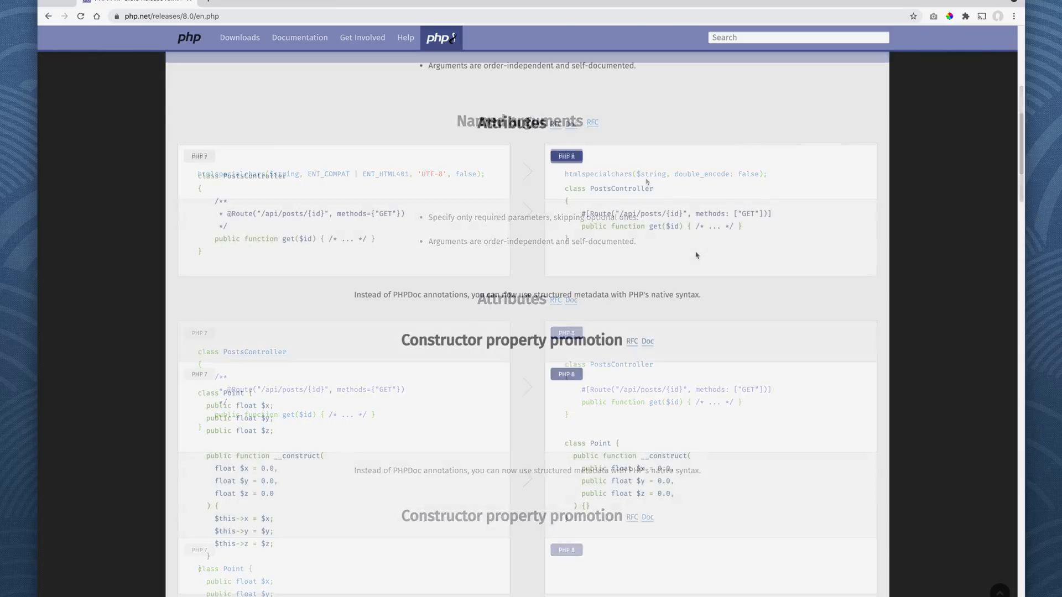
scroll("down", 3)
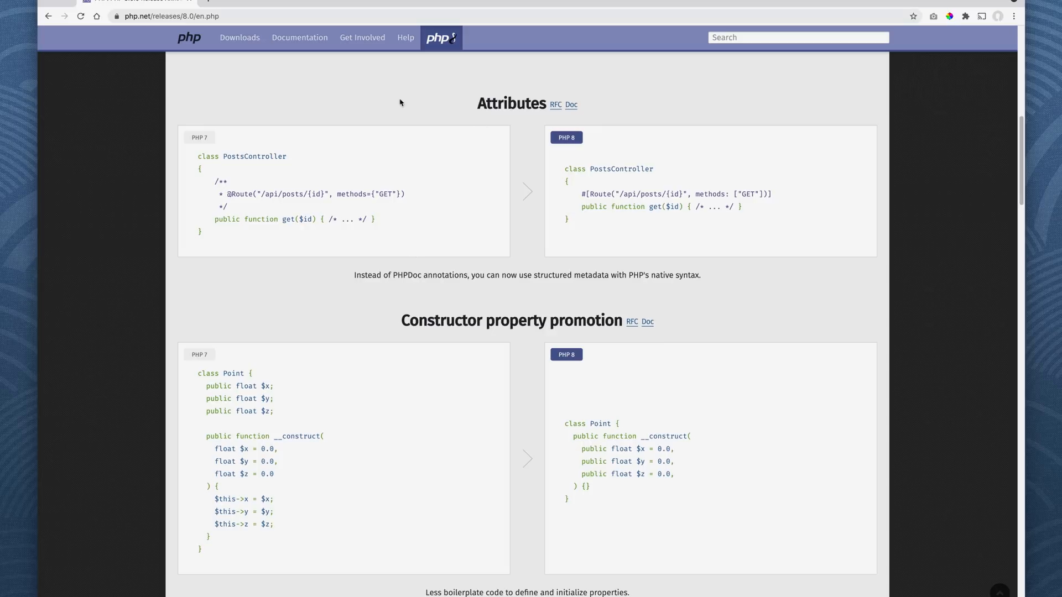
left_click_drag(216, 181, 405, 206)
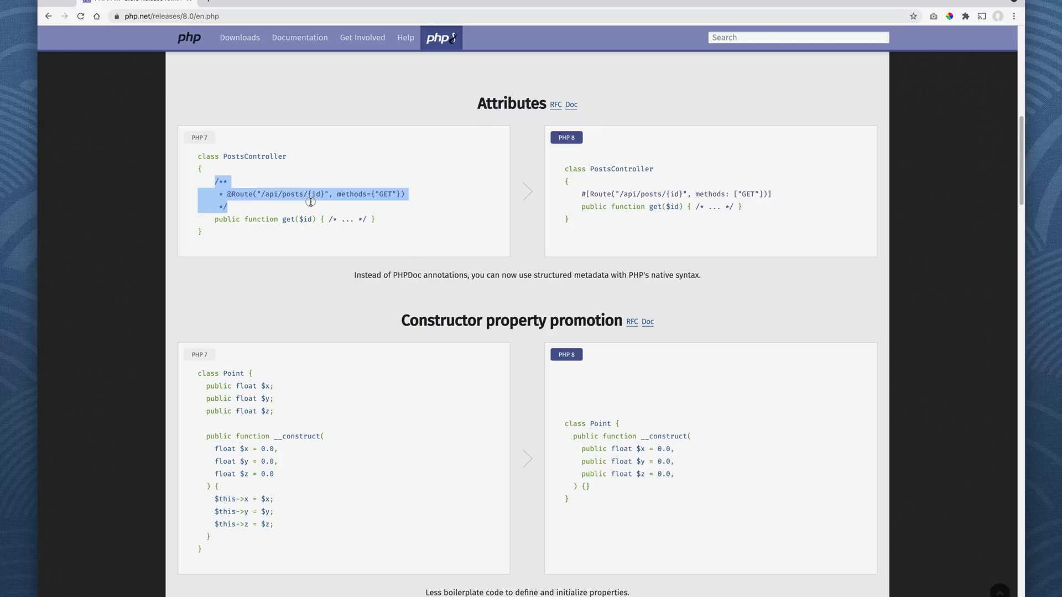
mouse_move(407, 284)
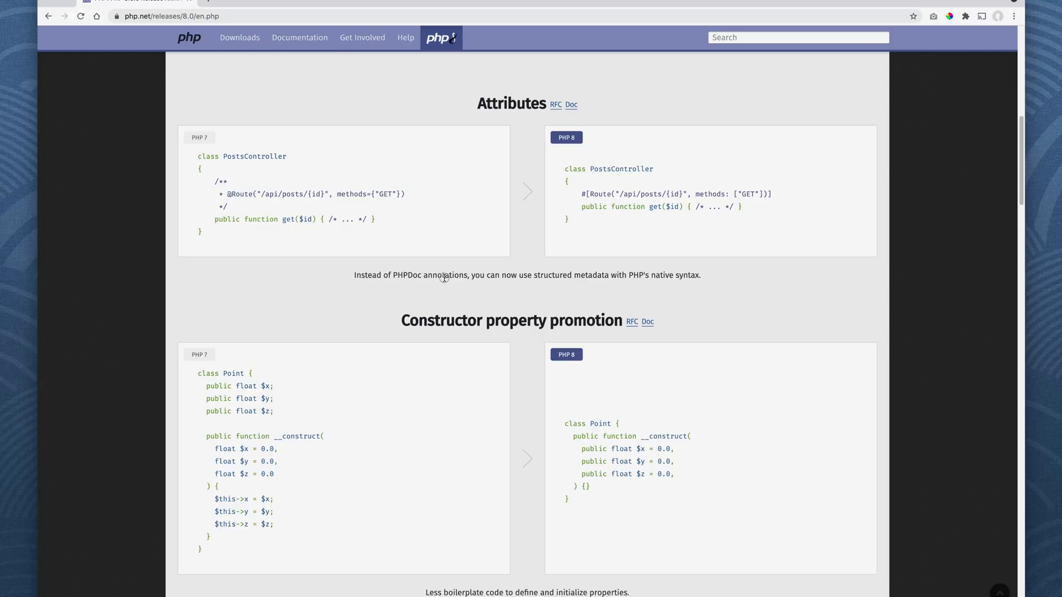
double_click(674, 193)
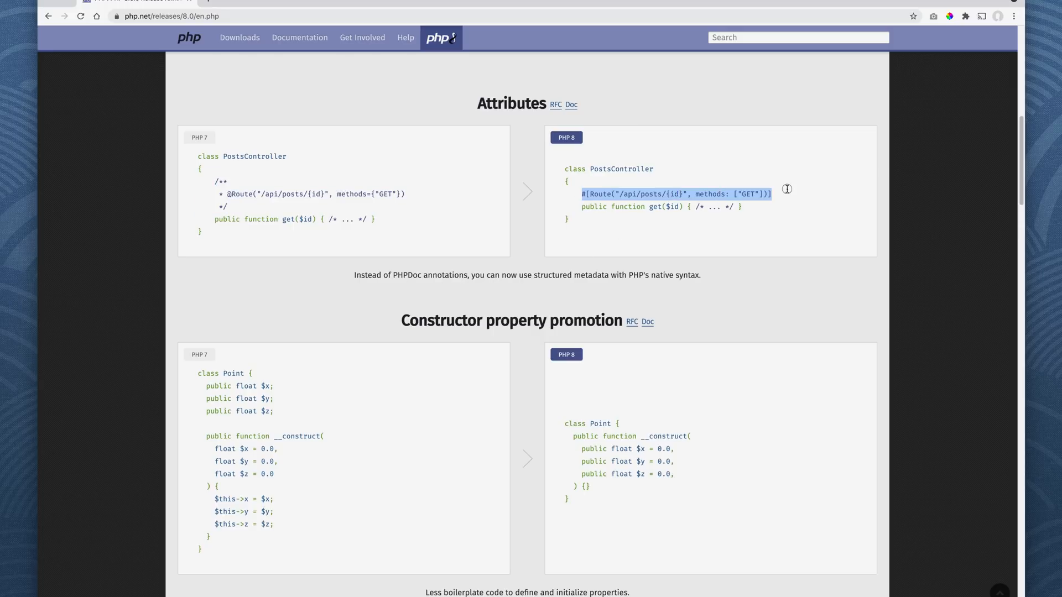
mouse_move(754, 322)
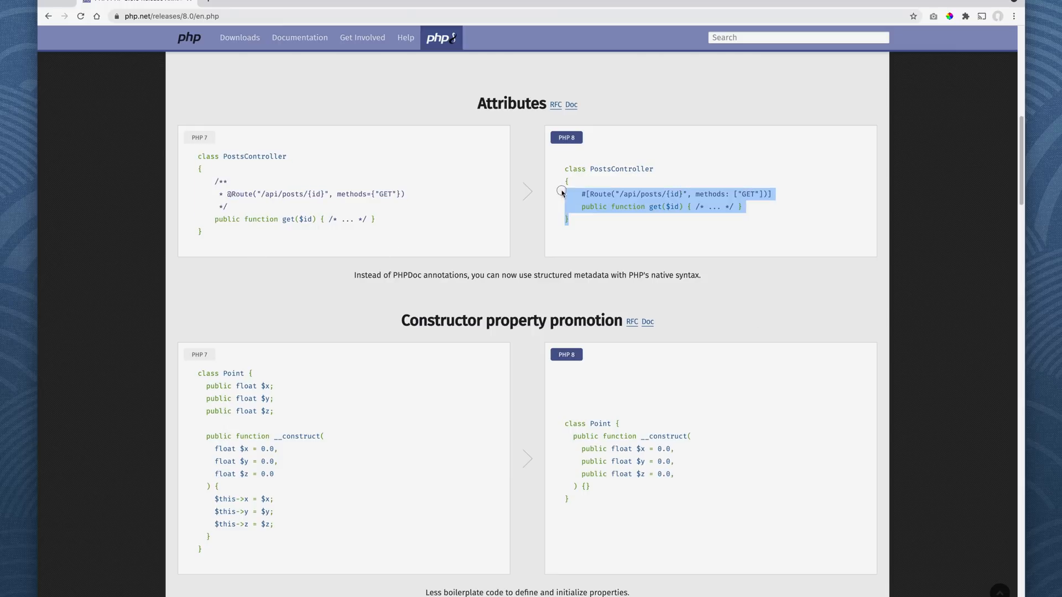
scroll("down", 3)
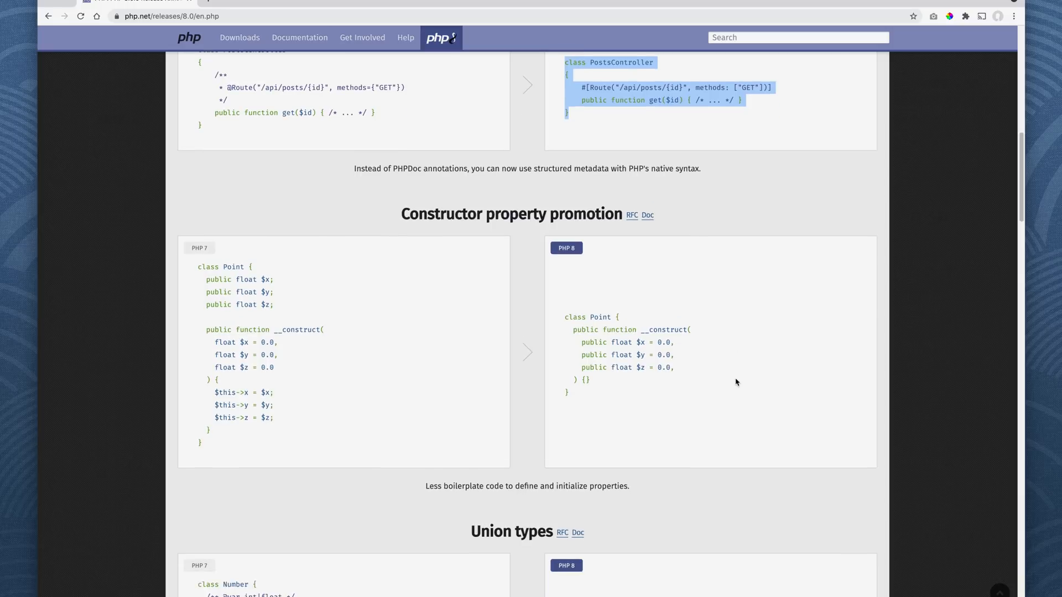
Scroll past Constructor property promotion to the Union types Number examples.
scroll("down", 3)
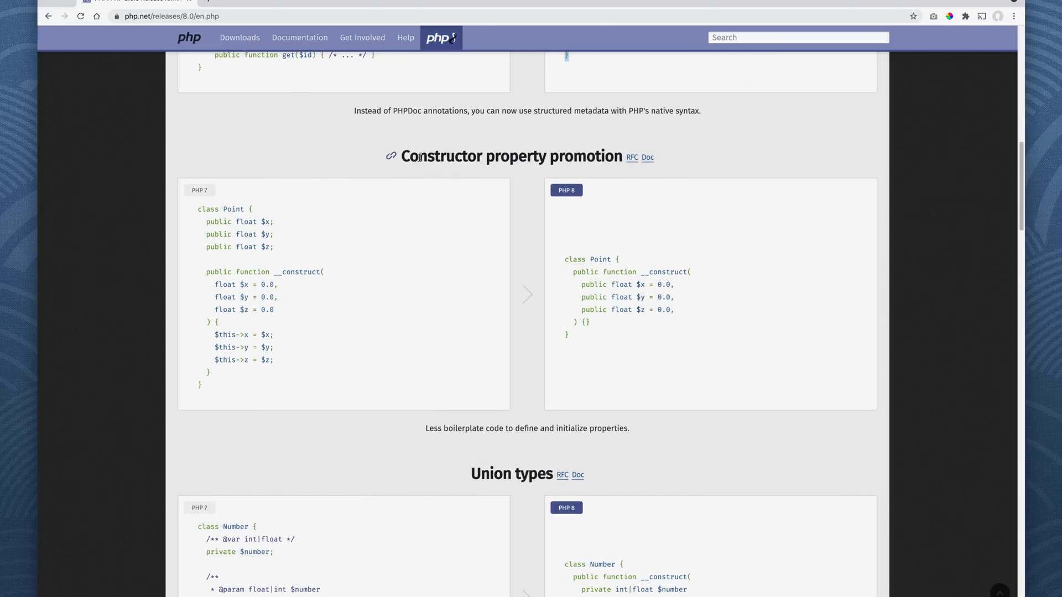
scroll("down", 3)
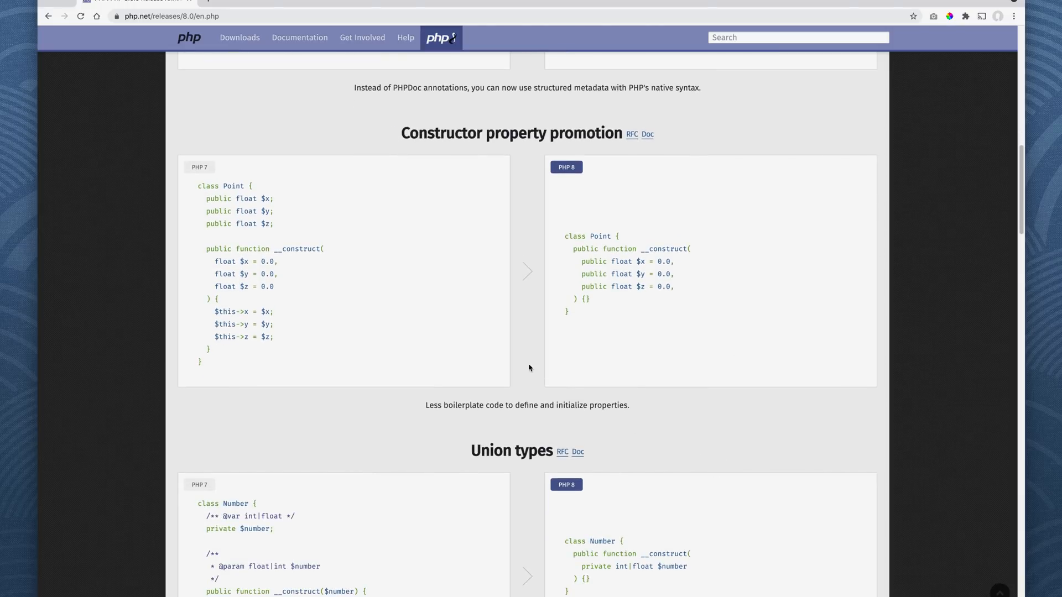
mouse_move(193, 185)
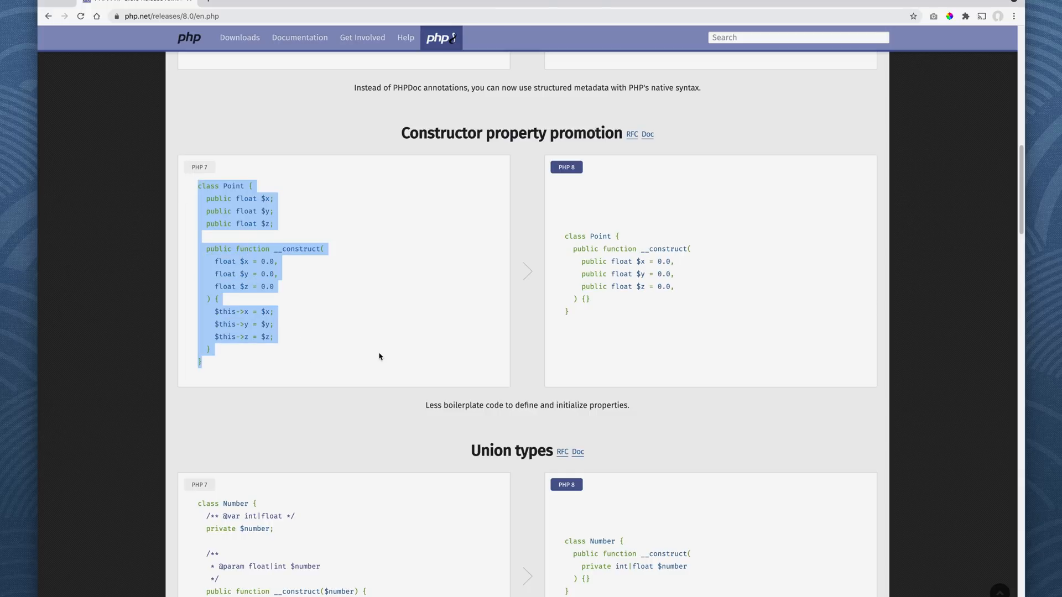
mouse_move(414, 350)
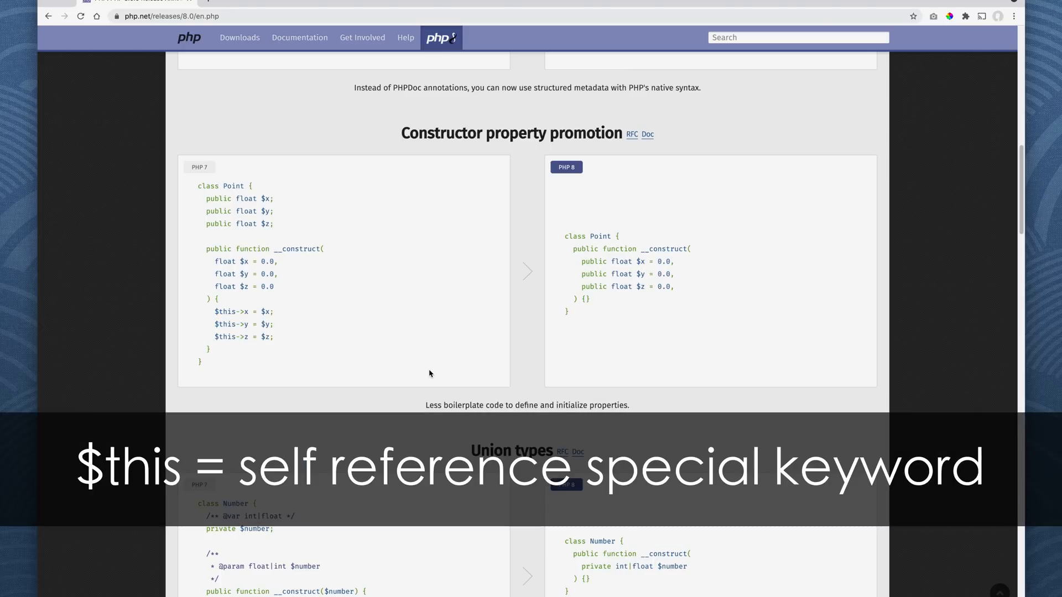
scroll("down", 3)
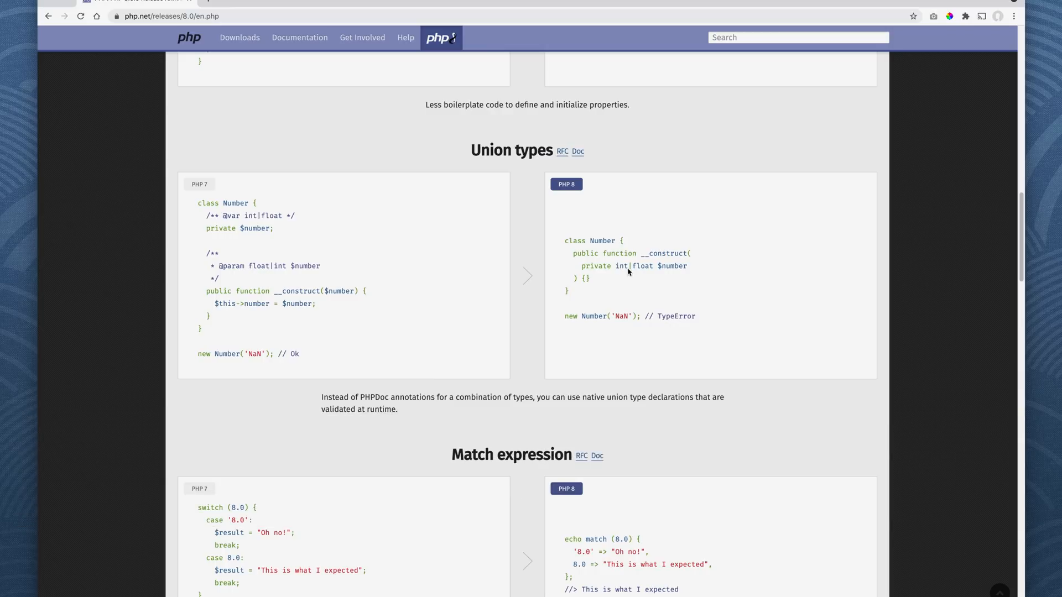
Select int|float in the PHP 8 Number example, then scroll to Match expression.
double_click(673, 266)
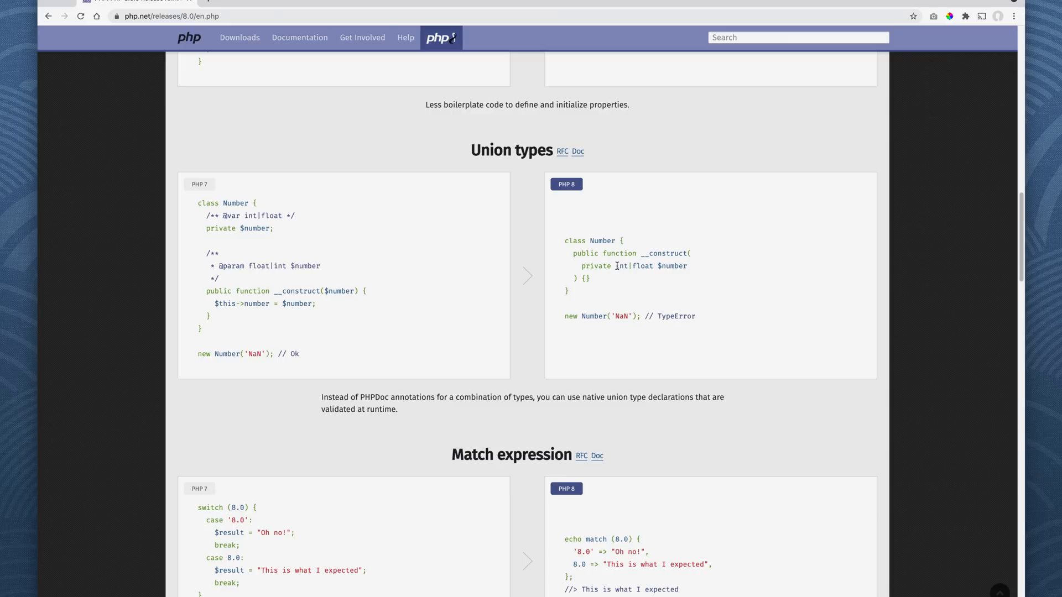
double_click(634, 265)
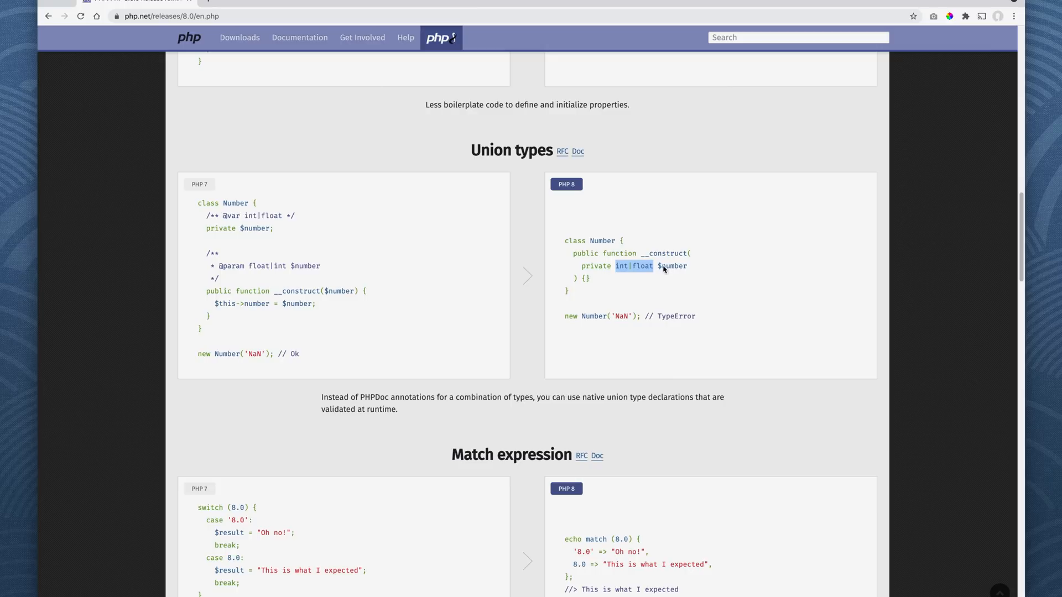
scroll("down", 3)
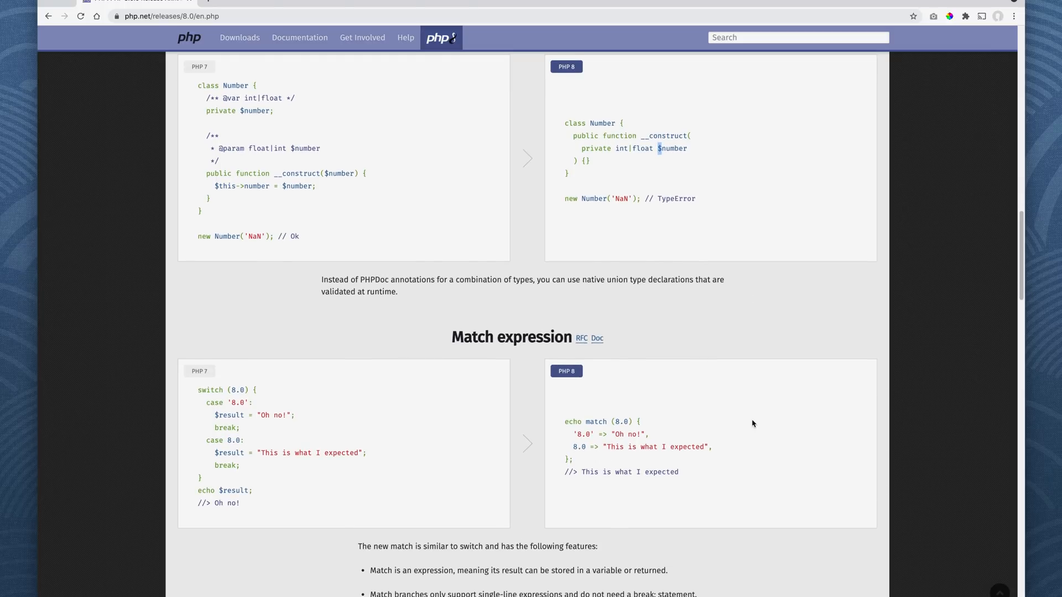
Highlight the PHP 8 match example, then scroll to the Just-In-Time compilation chart.
scroll("down", 3)
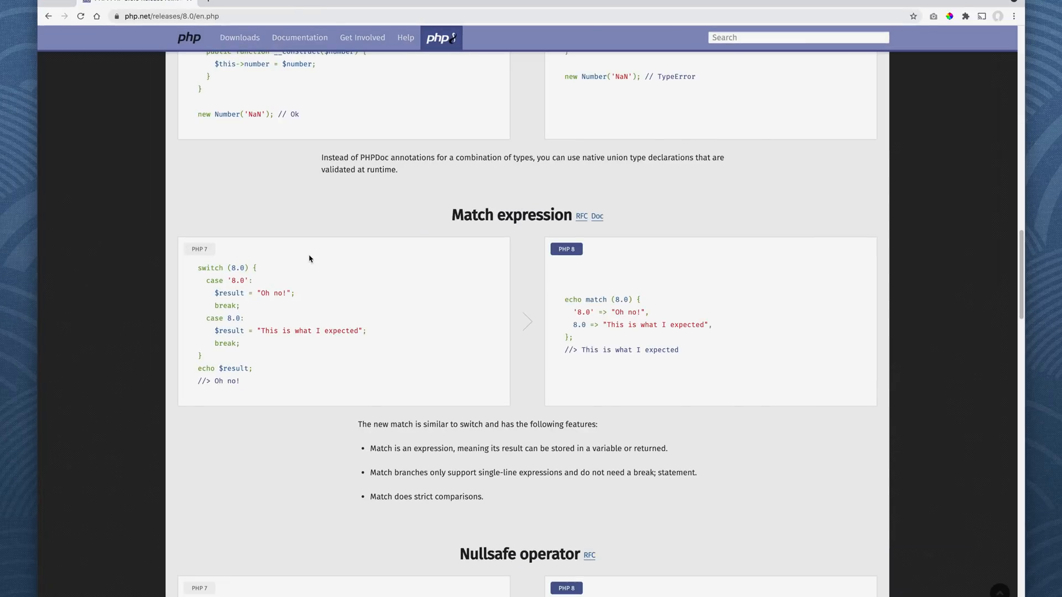
double_click(225, 267)
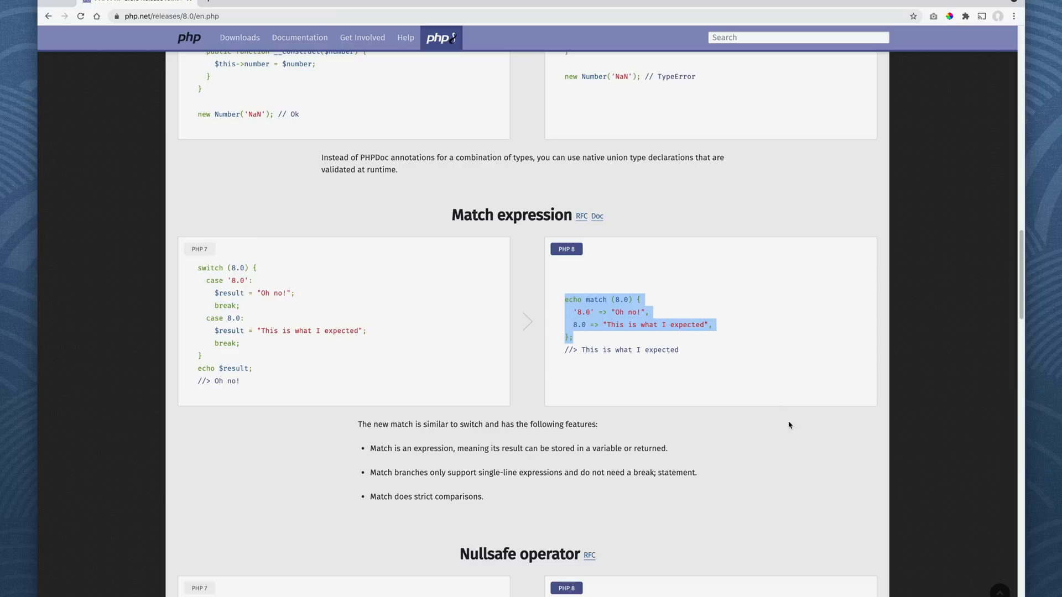
mouse_move(770, 481)
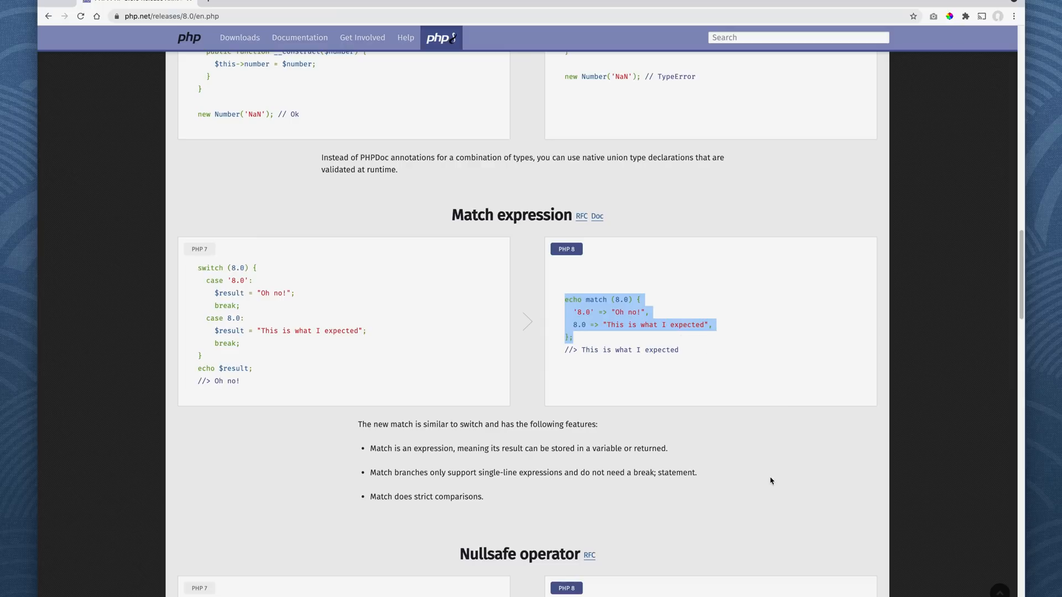
scroll("down", 3)
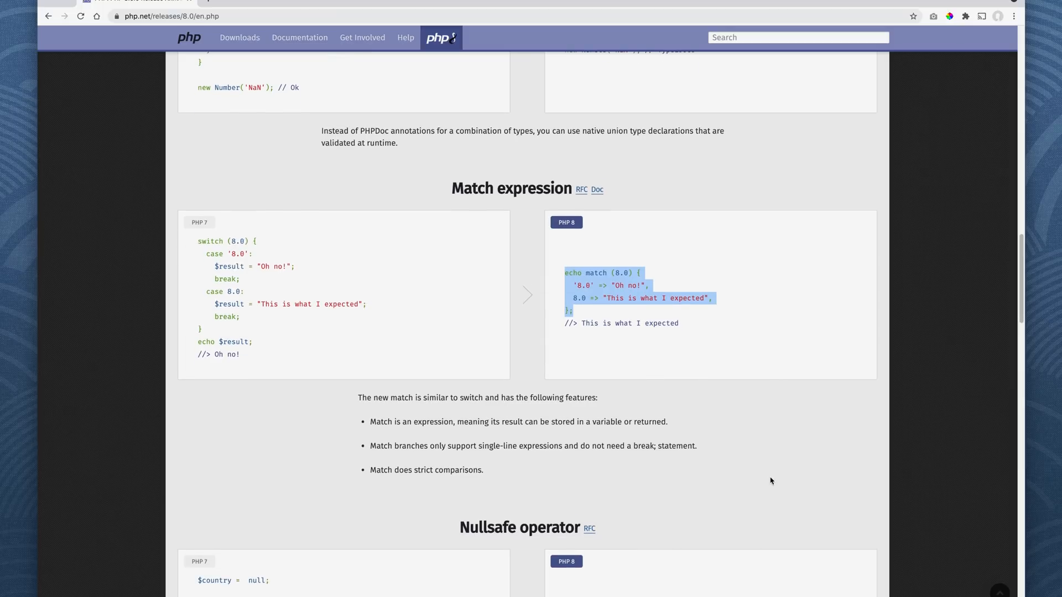
scroll("down", 3)
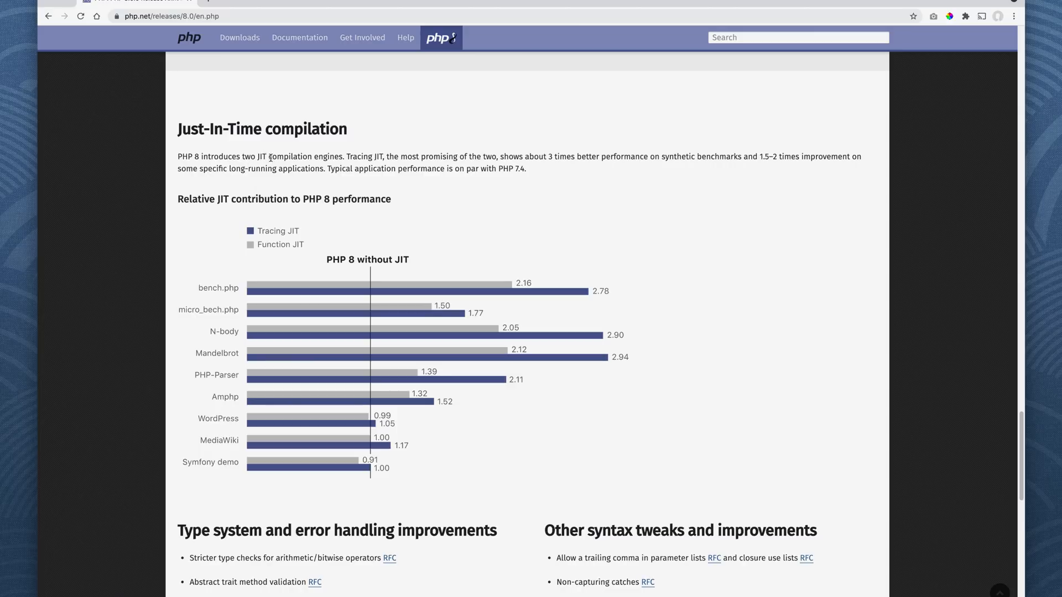
mouse_move(466, 177)
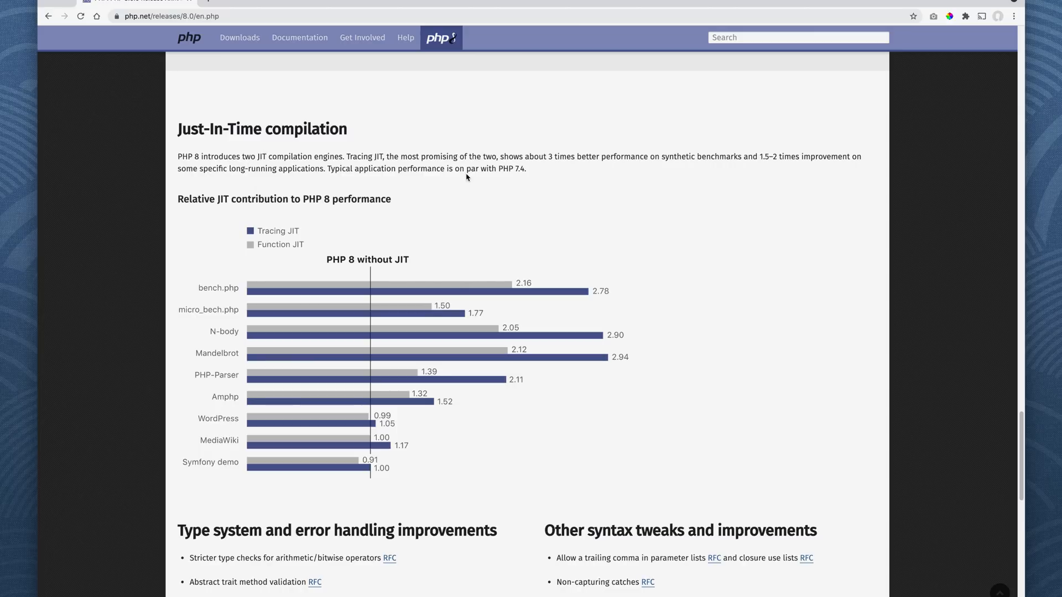
mouse_move(549, 168)
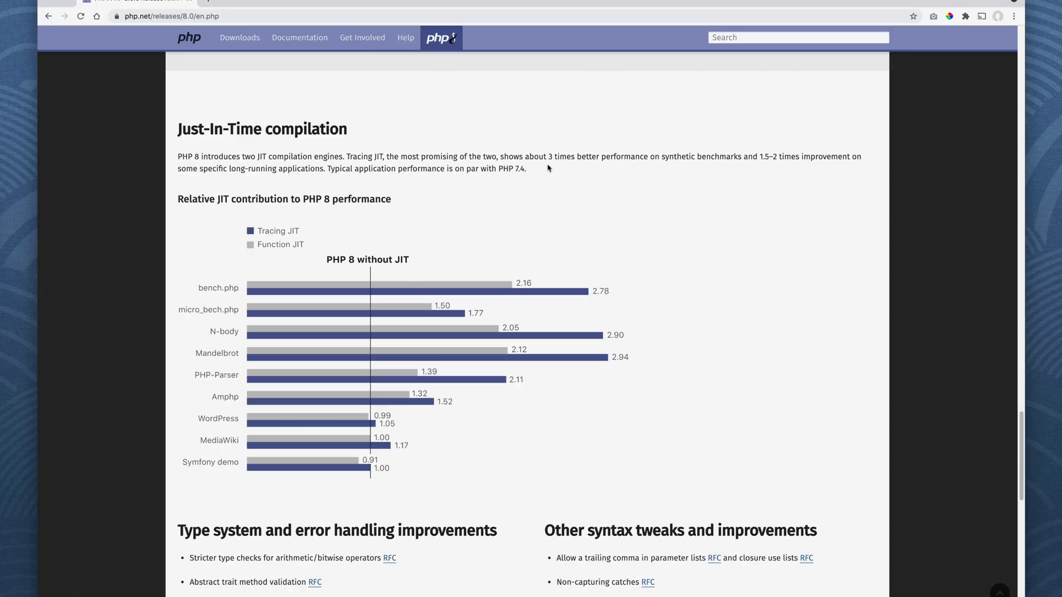
mouse_move(753, 157)
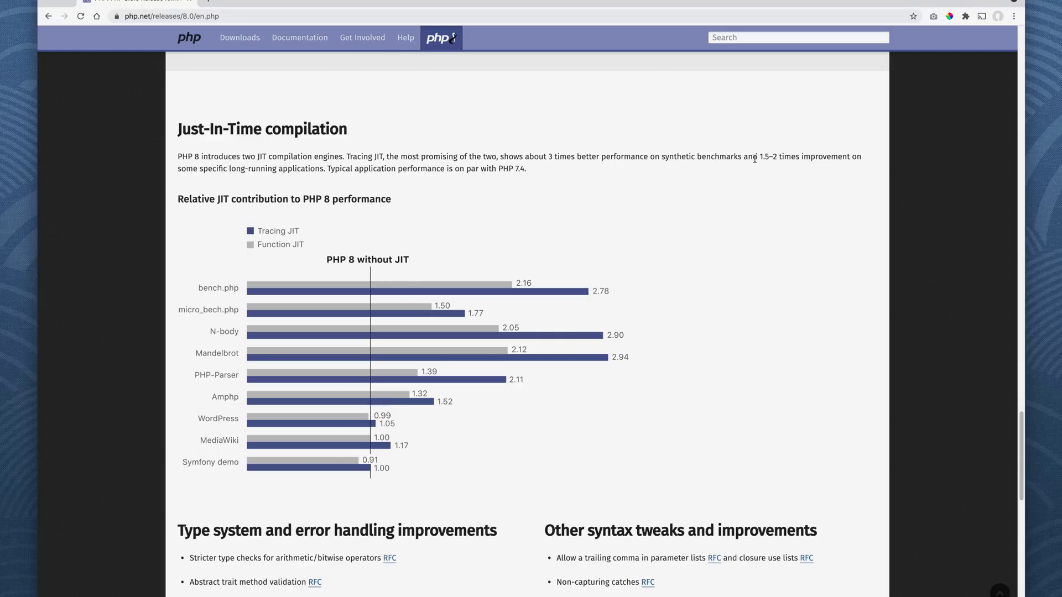
mouse_move(770, 160)
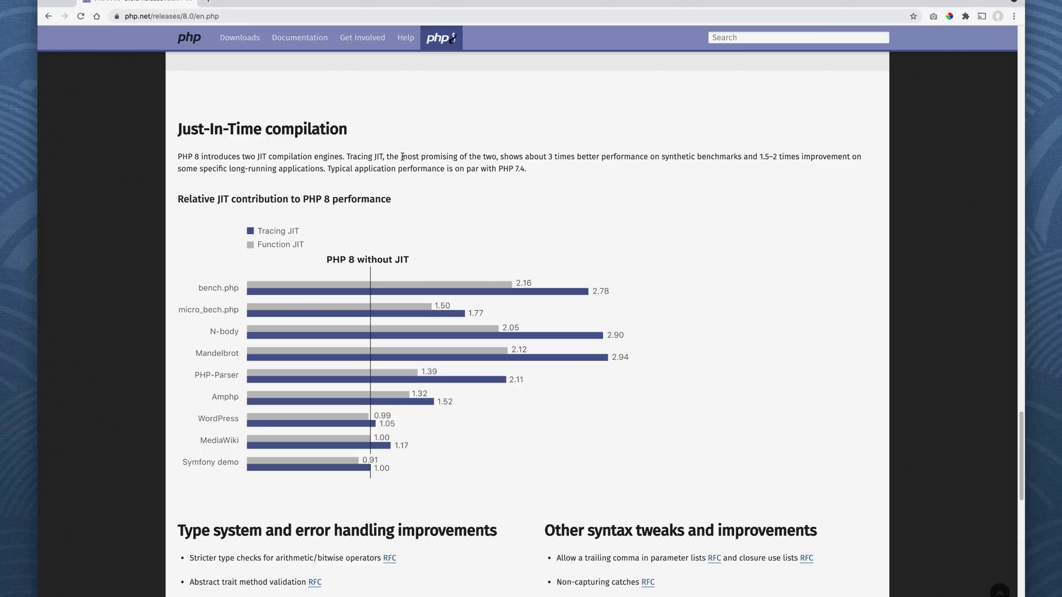
mouse_move(355, 178)
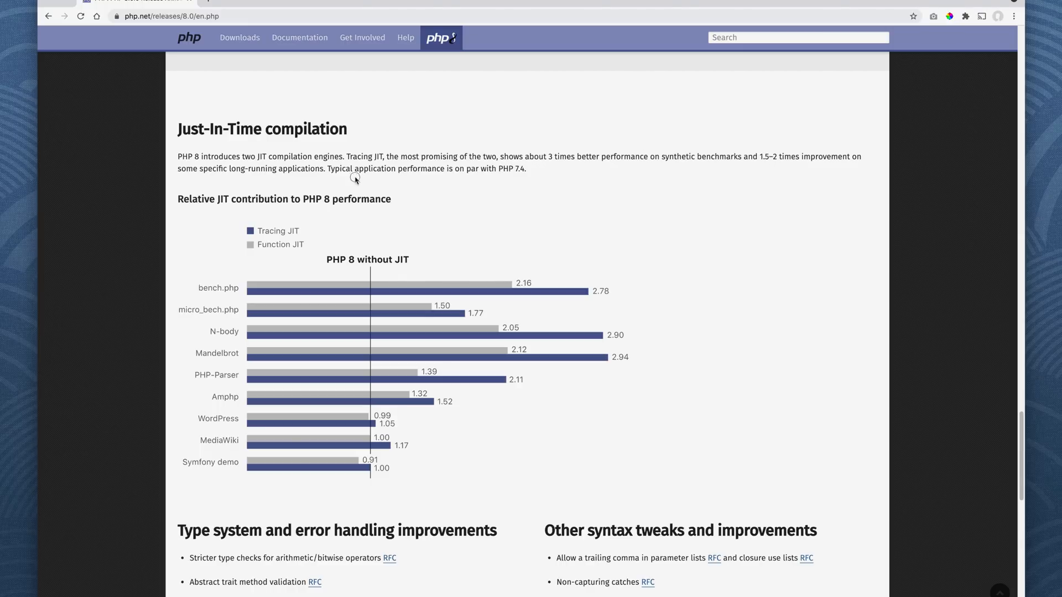
mouse_move(465, 175)
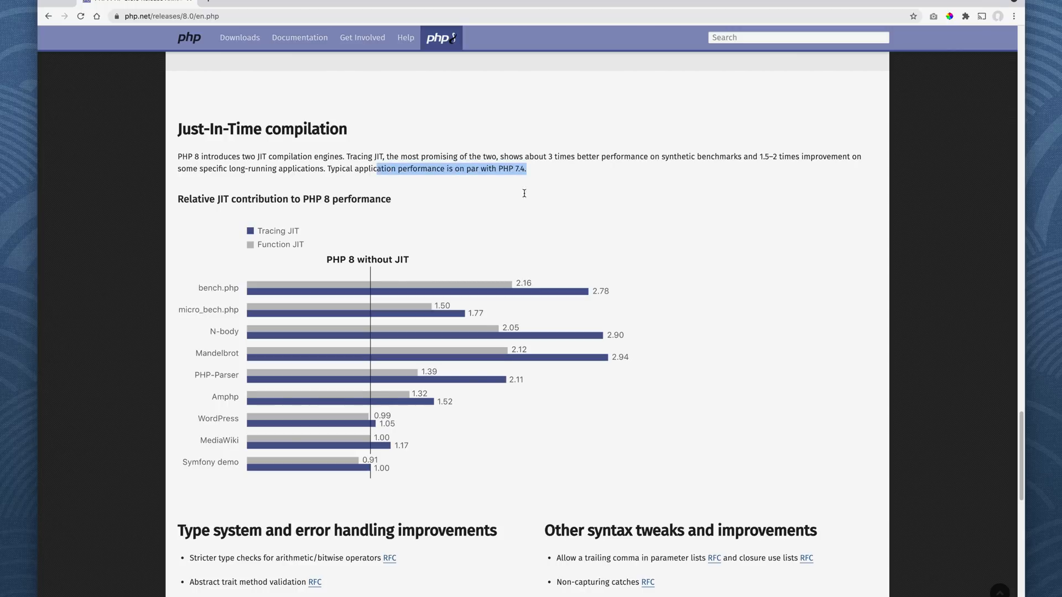
Scroll down past the JIT performance chart to the type system and error handling lists.
scroll("down", 3)
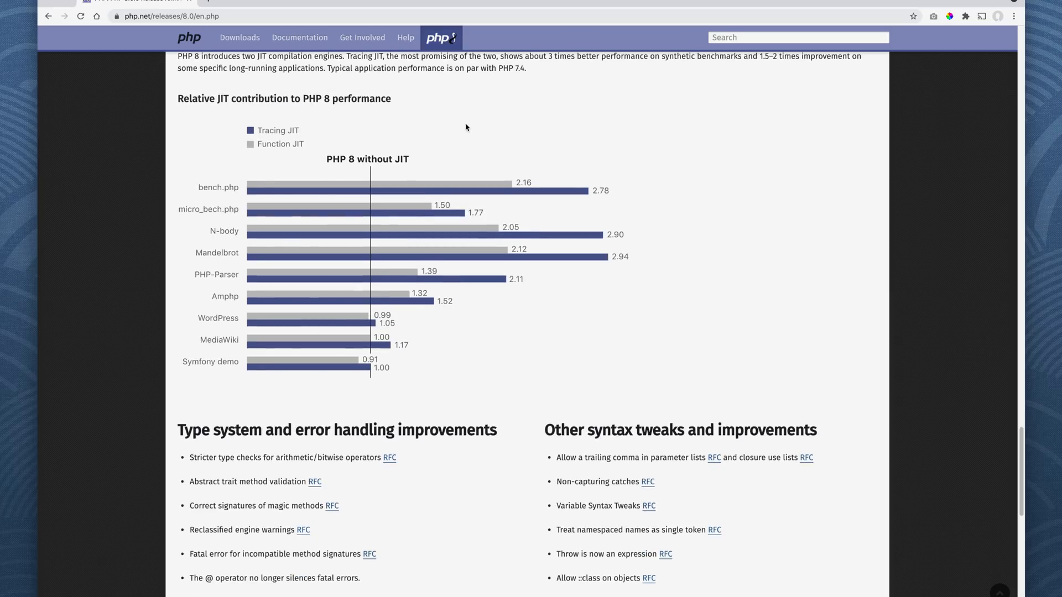
mouse_move(542, 379)
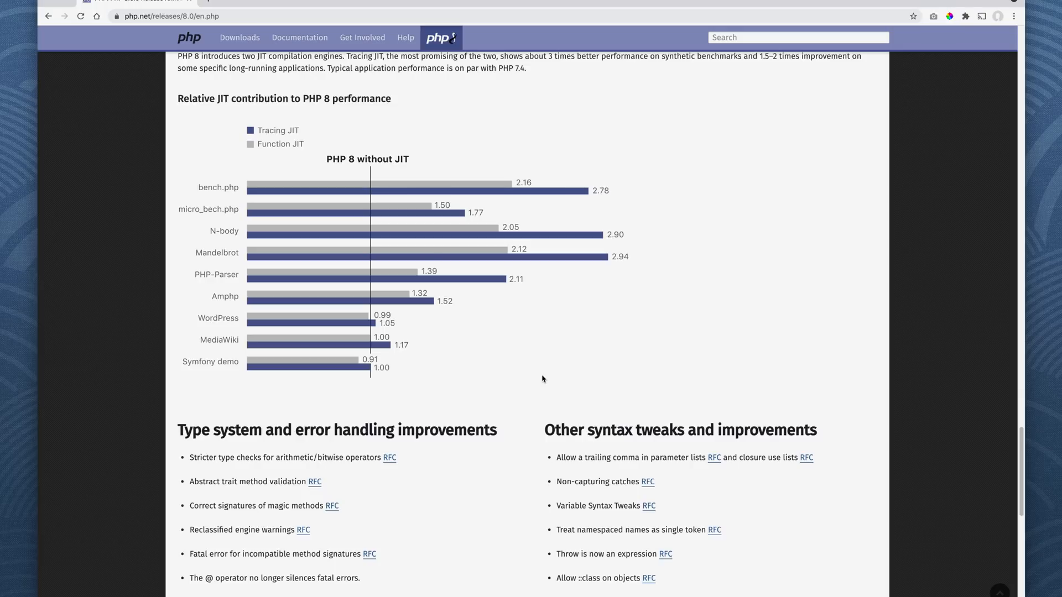
Scroll down to the new classes list, then back up to the 'PHP 8 Released!' banner.
scroll("down", 3)
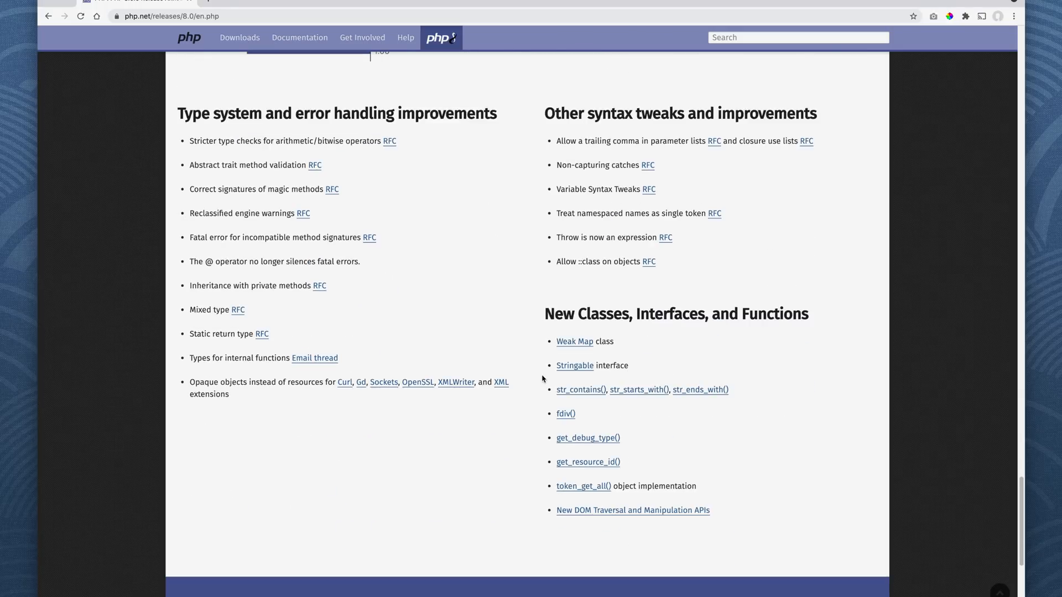
scroll("up", 3)
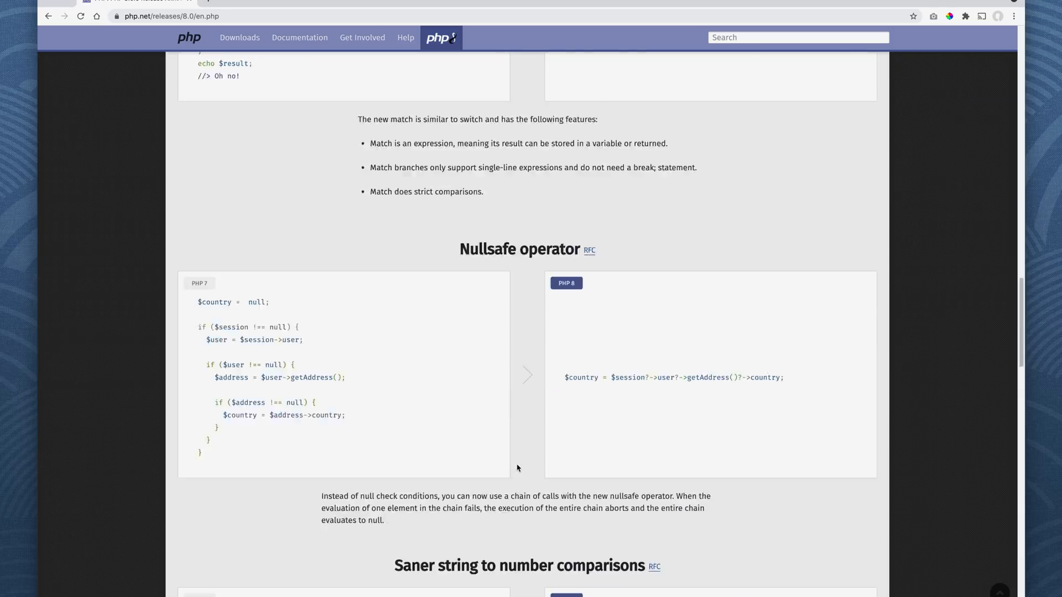
scroll("up", 3)
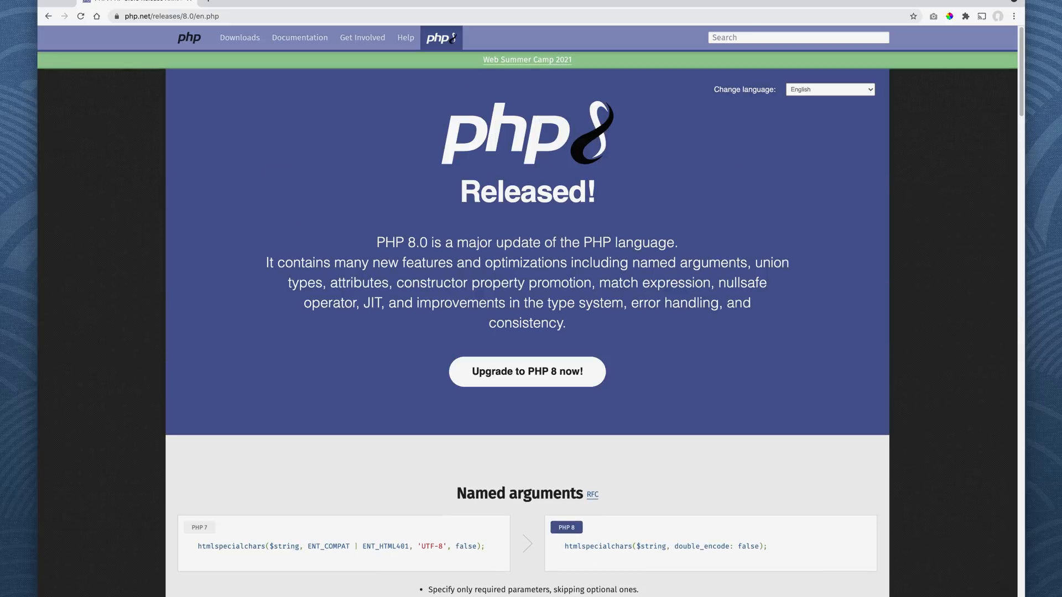